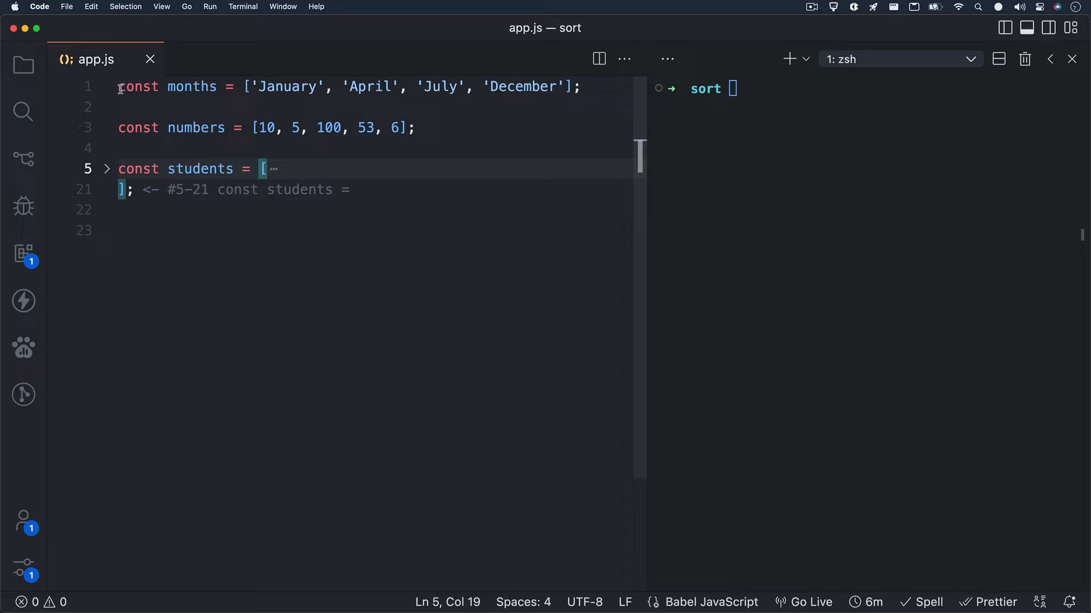
Step: Log months.sort() on line 23 and run node app.js to print the months alphabetically
{"action": "left_click", "coordinate": [119, 86]}
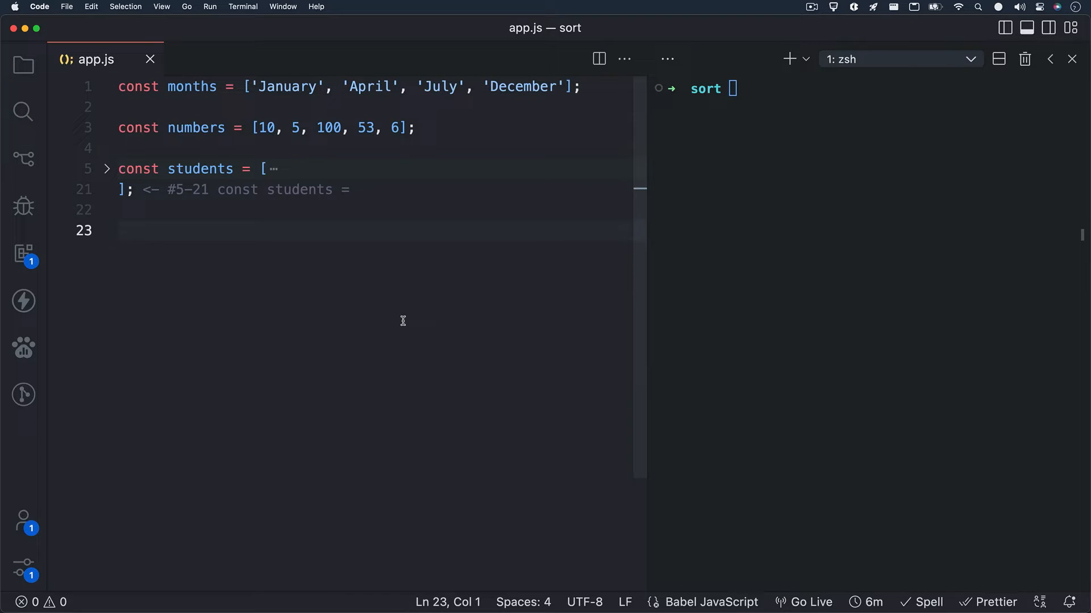
{"action": "type", "text": "console.log"}
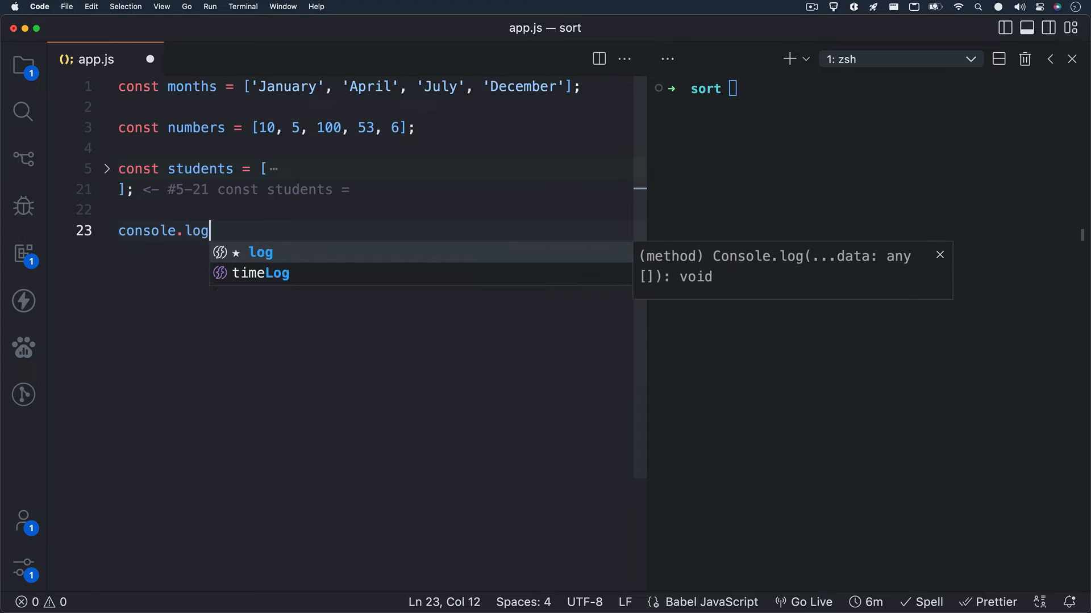
{"action": "type", "text": "( months.sort() );"}
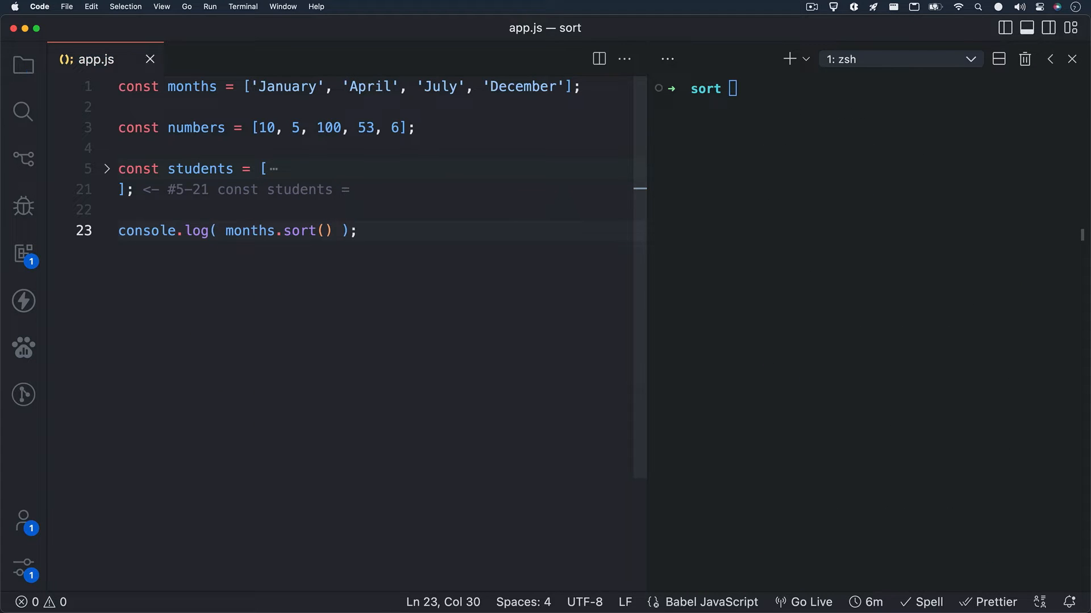
{"action": "type", "text": "node"}
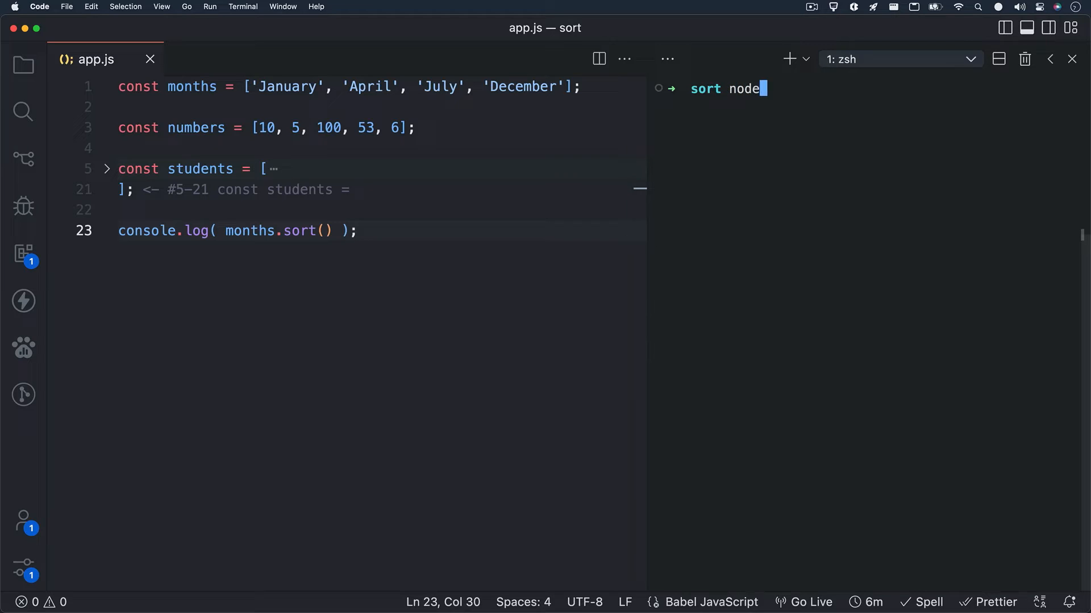
{"action": "key", "text": "Return"}
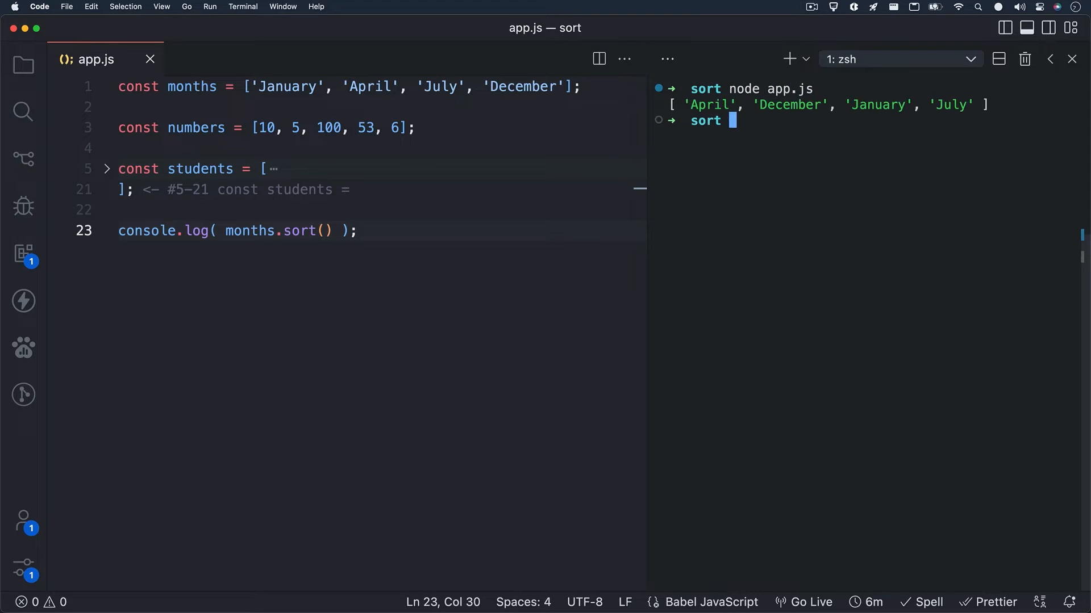
{"action": "mouse_move", "coordinate": [845, 279]}
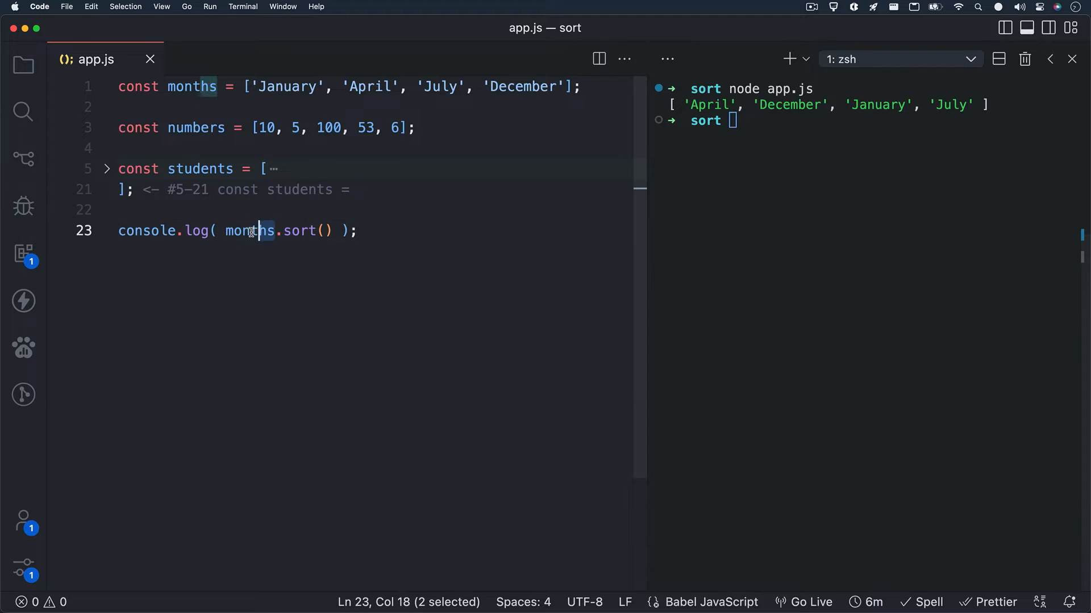
Step: Sort the numbers array in the log instead and rerun app.js, printing 10, 100, 5, 53, 6
{"action": "type", "text": "number"}
{"action": "left_click", "coordinate": [869, 119]}
{"action": "type", "text": "node a"}
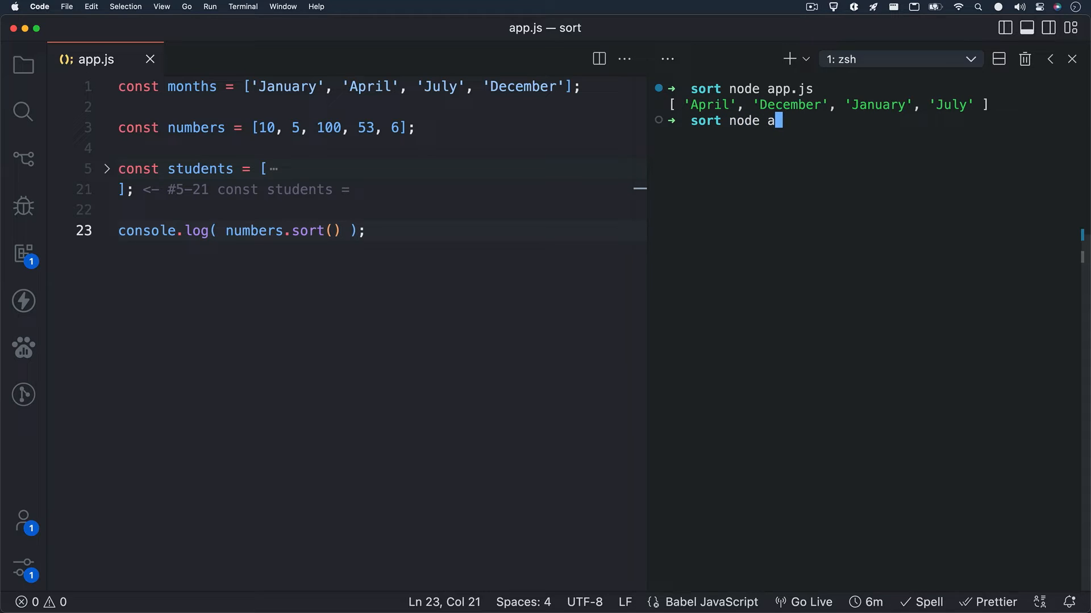
{"action": "key", "text": "Return"}
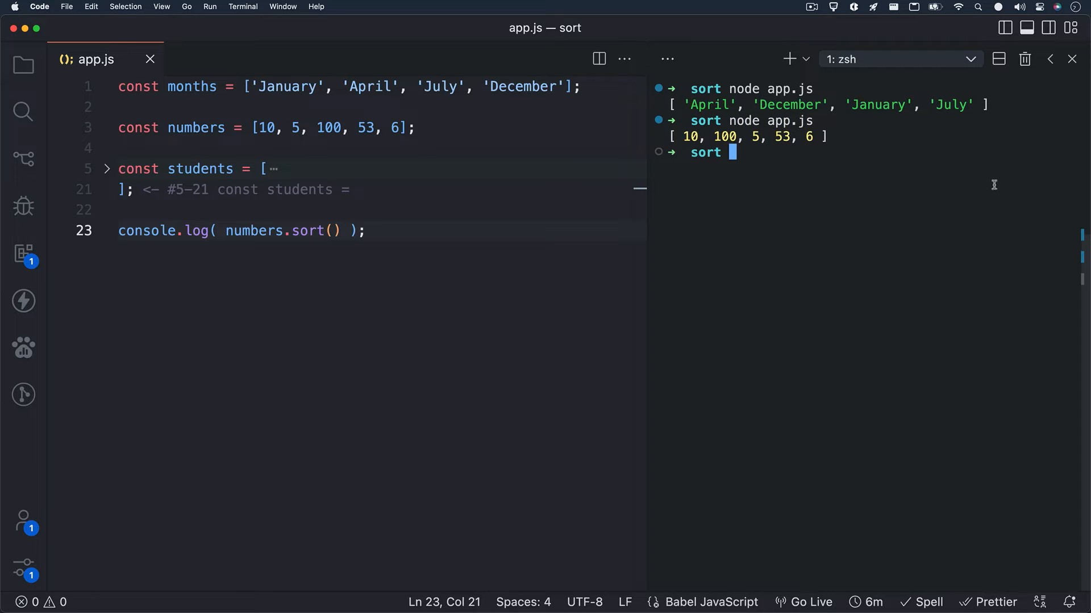
{"action": "mouse_move", "coordinate": [862, 196]}
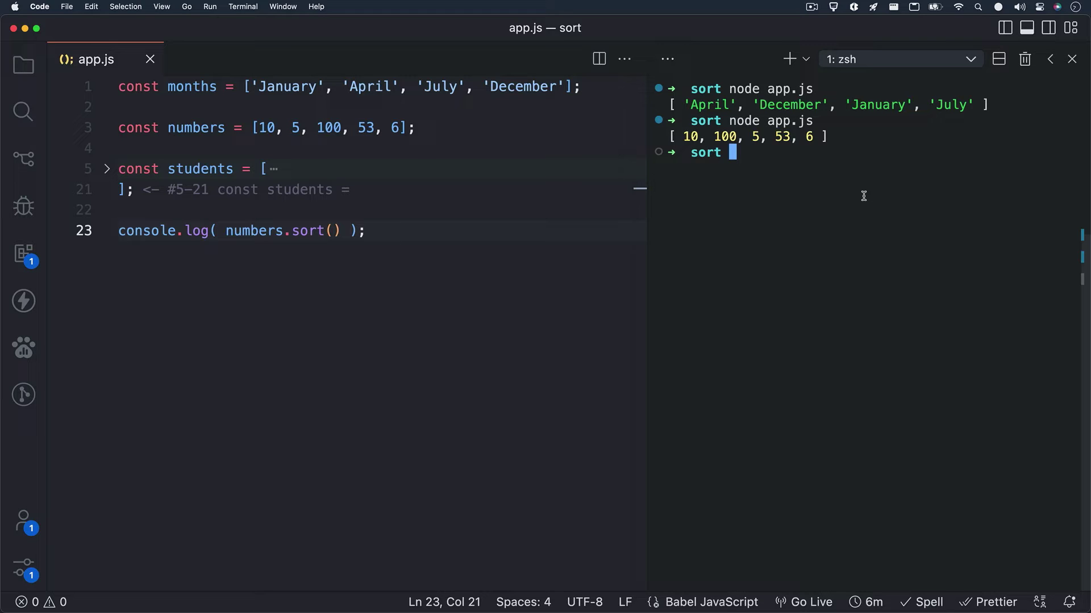
{"action": "mouse_move", "coordinate": [249, 230]}
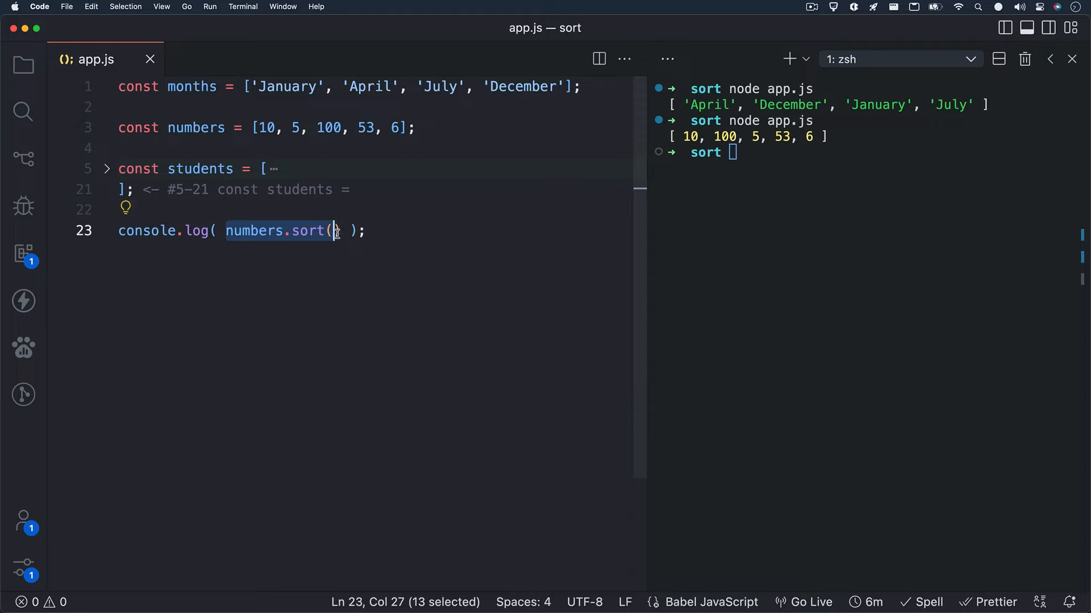
Step: Replace the log with const numbersInOrder = numbers.sort()
{"action": "key", "text": "Backspace"}
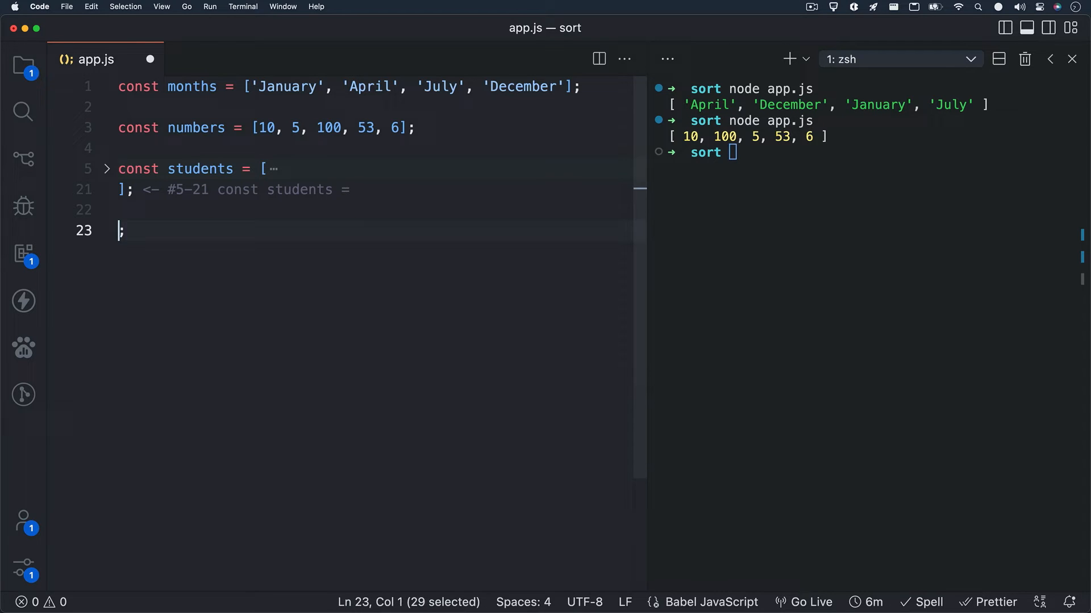
{"action": "type", "text": "const num"}
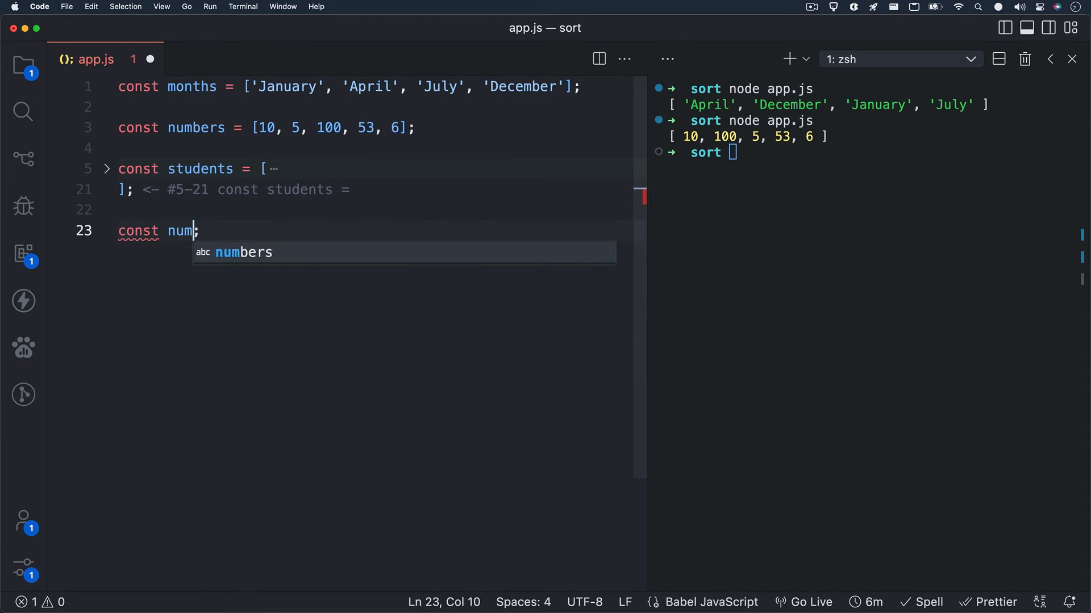
{"action": "type", "text": "bersInOrde"}
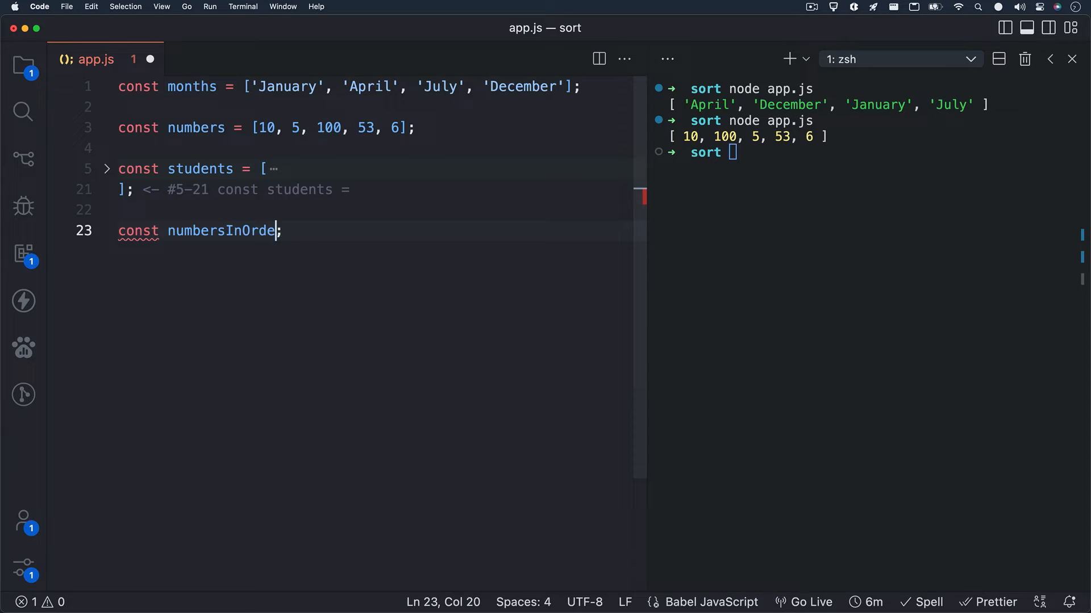
{"action": "type", "text": "= numbers."}
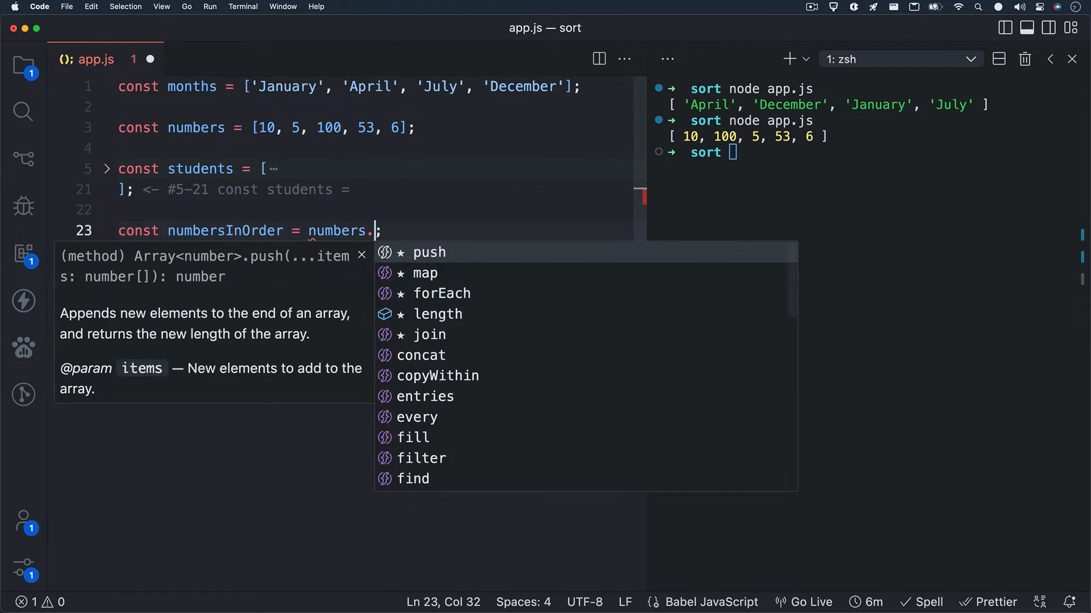
{"action": "type", "text": "sort()"}
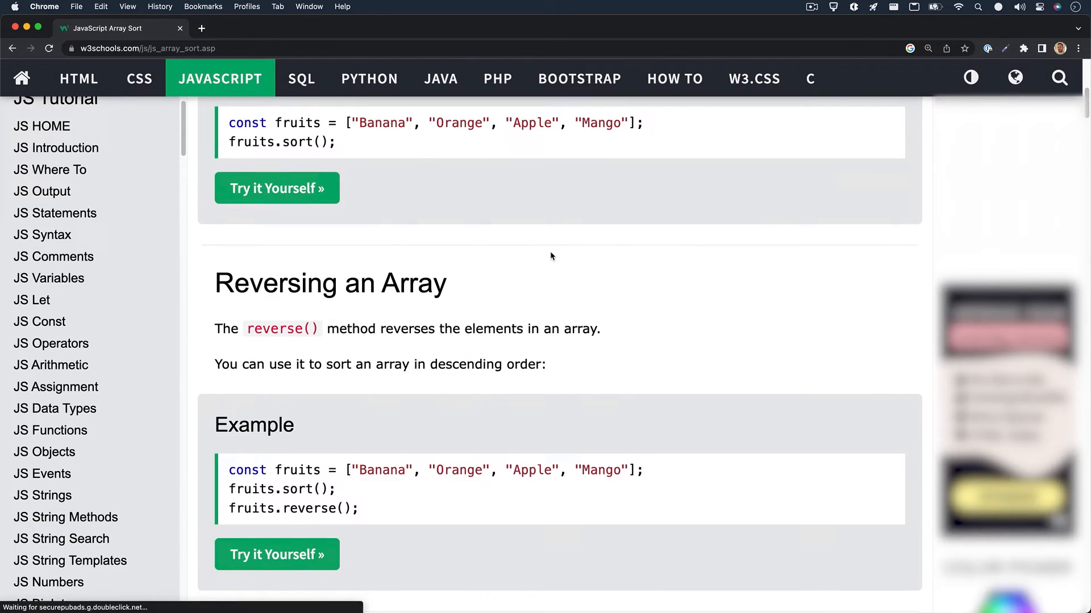
Step: Scroll the w3schools Array Sort page to The Compare Function section
{"action": "scroll", "scroll_direction": "down", "scroll_amount": 3}
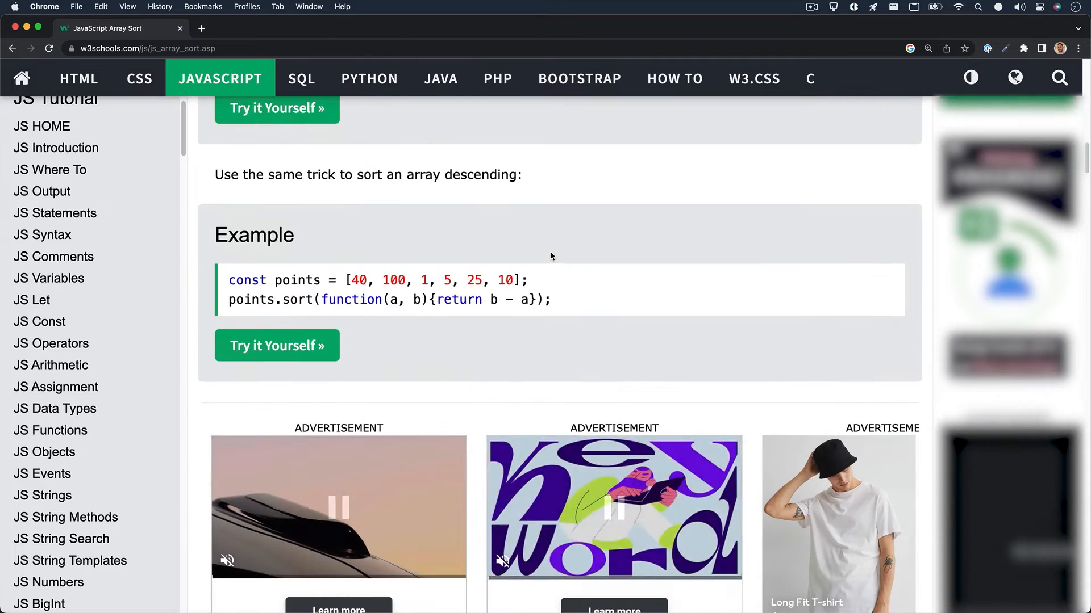
{"action": "scroll", "scroll_direction": "up", "scroll_amount": 3}
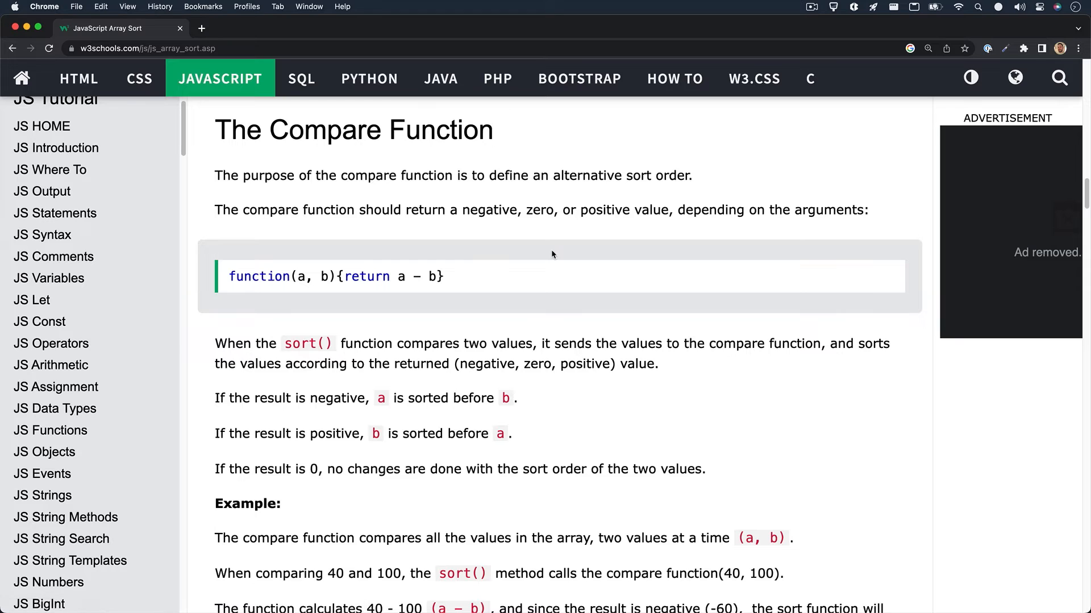
{"action": "scroll", "scroll_direction": "down", "scroll_amount": 3}
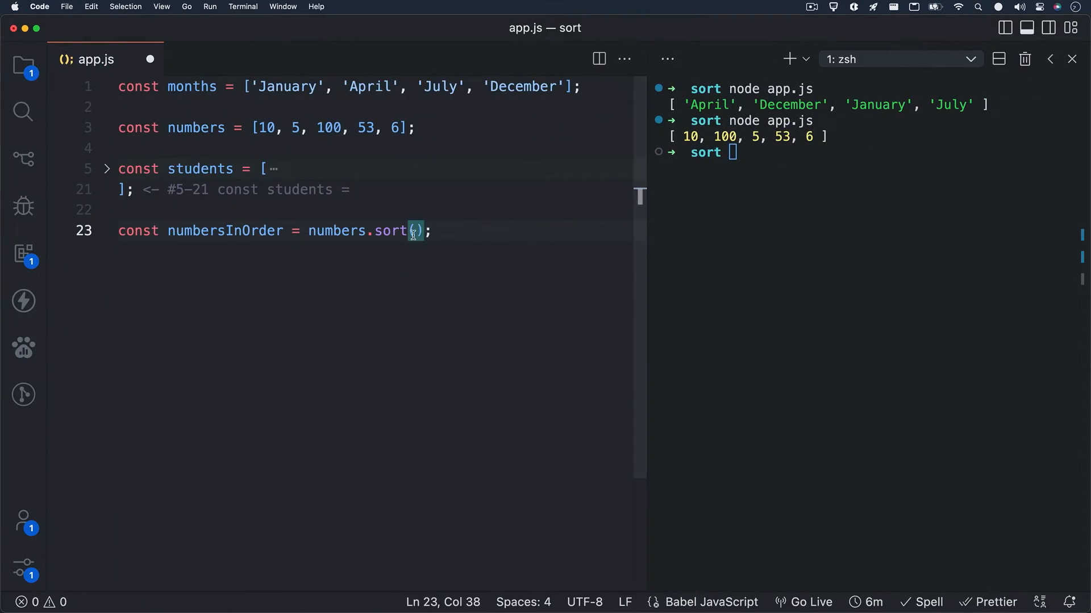
Step: Give numbers.sort an (a, b) => a - b compare function for ascending order
{"action": "key", "text": "Left"}
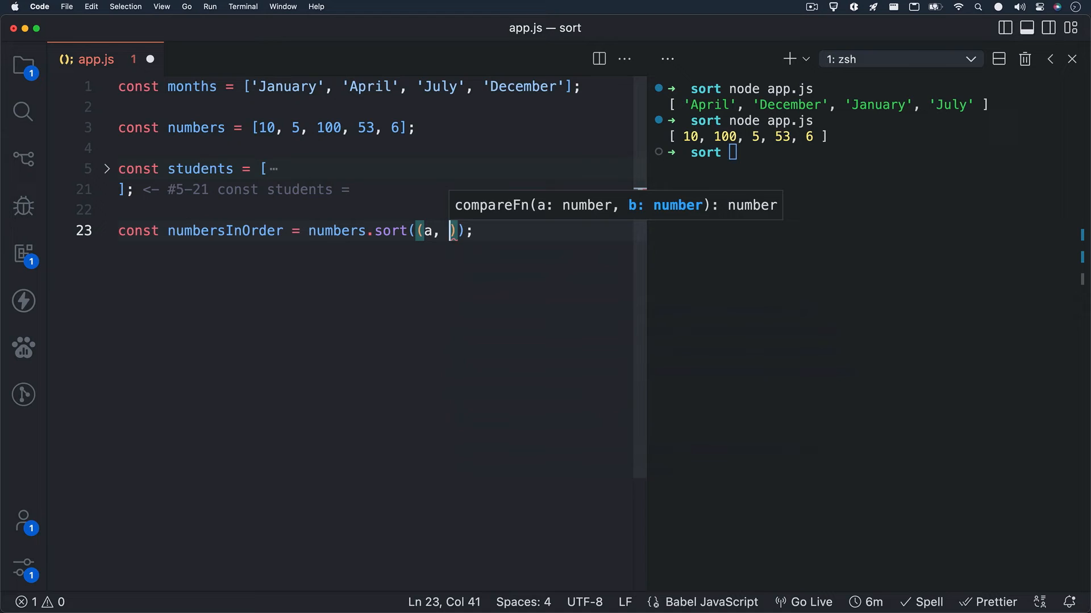
{"action": "type", "text": "b) =>"}
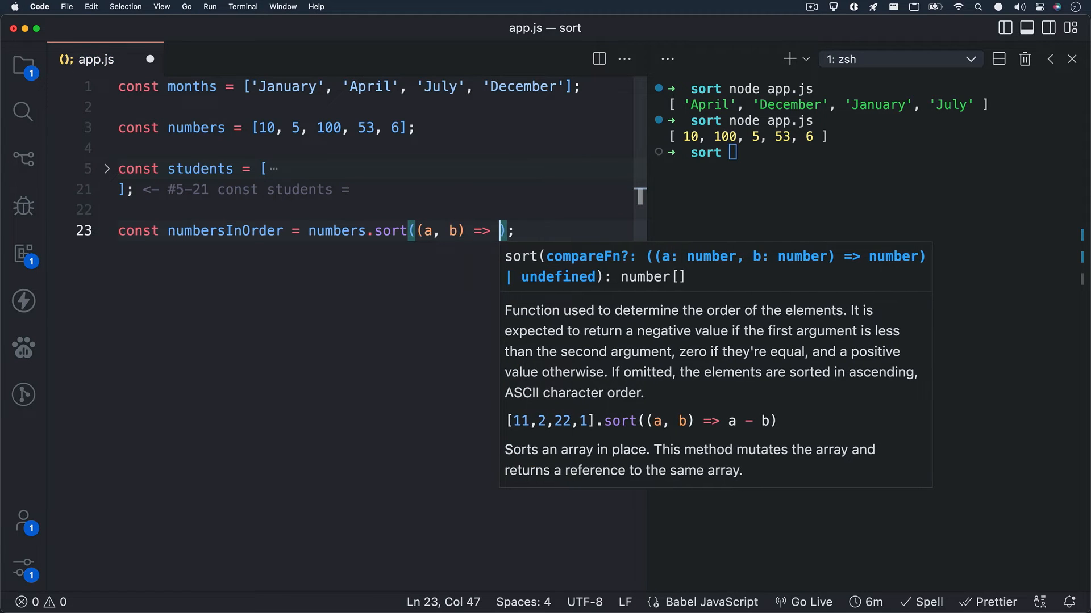
{"action": "type", "text": "a"}
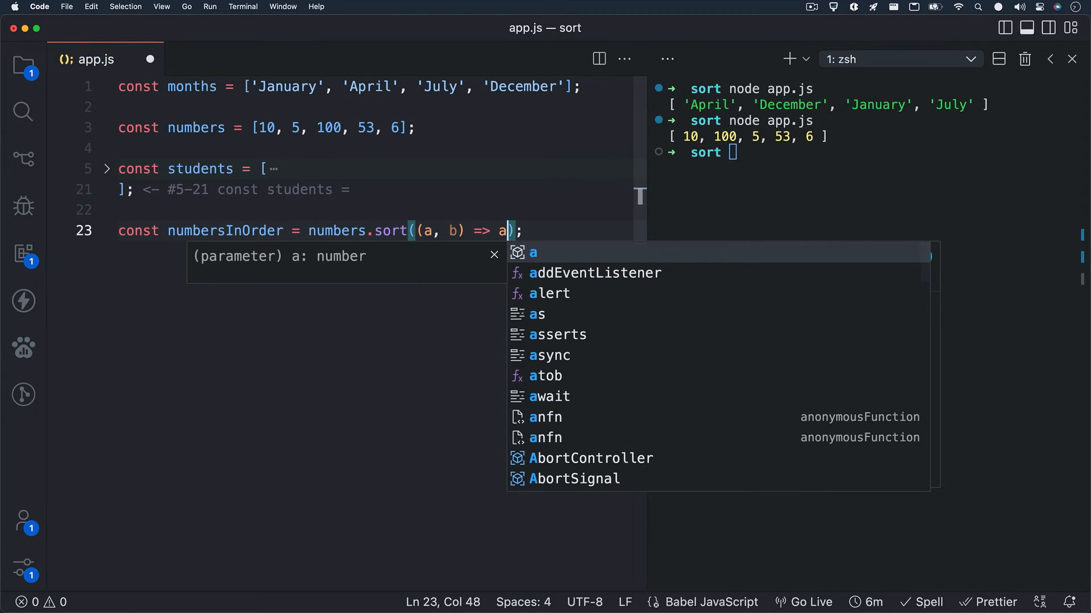
{"action": "type", "text": "- b"}
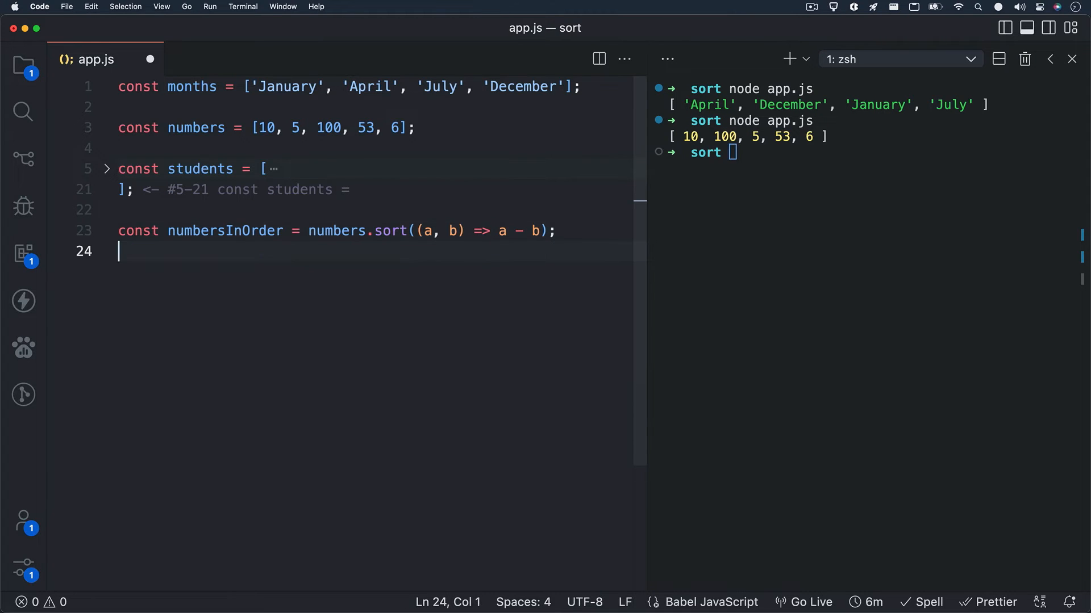
Step: Log numbersInOrder and run app.js, printing 5, 6, 10, 53, 100
{"action": "type", "text": "console.log"}
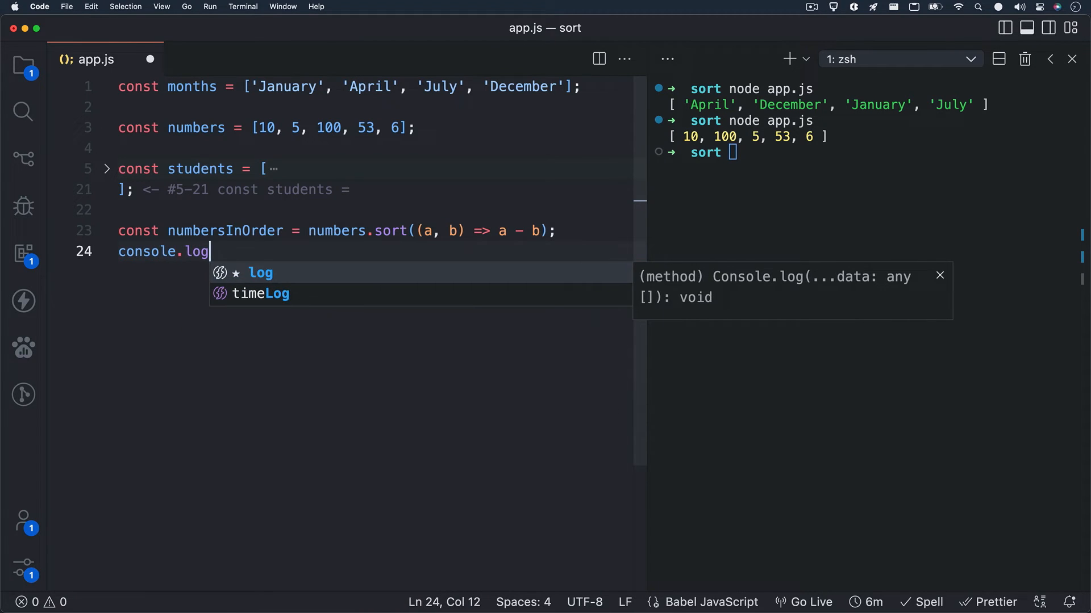
{"action": "type", "text": "(numbersInOrder);"}
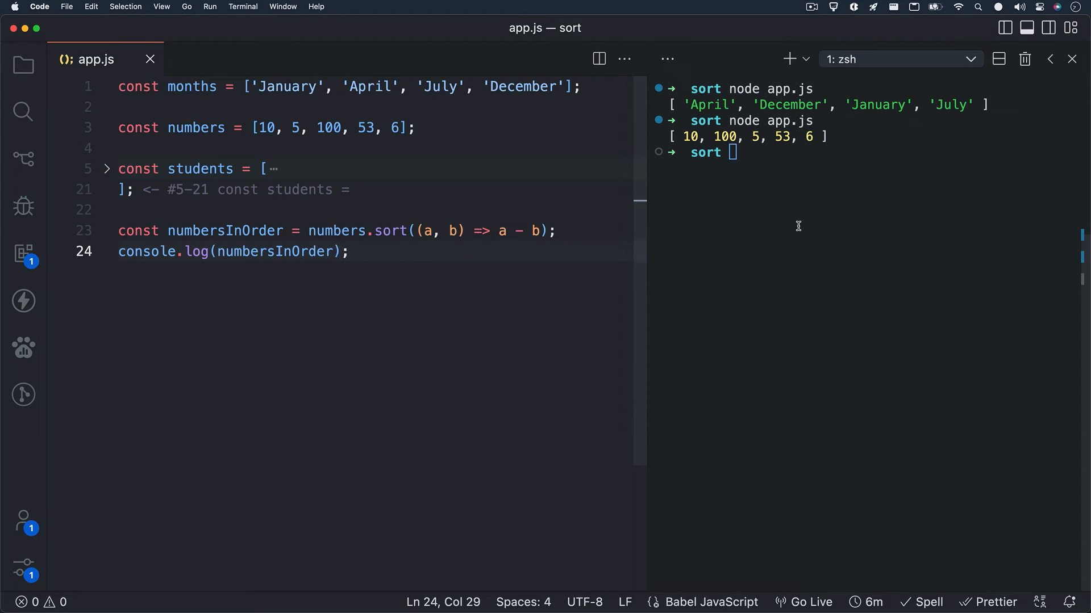
{"action": "type", "text": "node ap"}
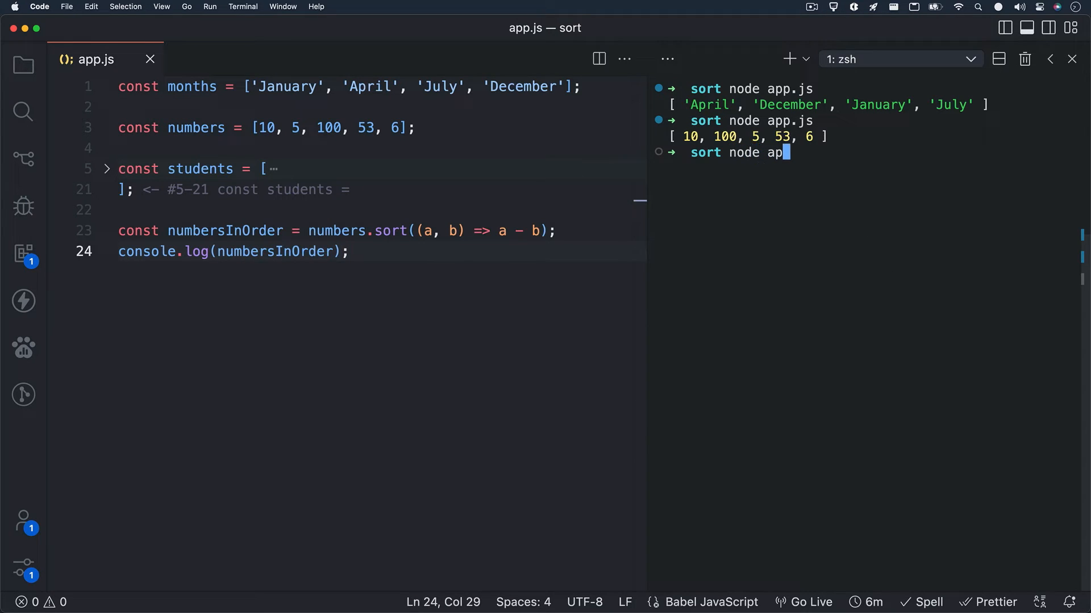
{"action": "key", "text": "Return"}
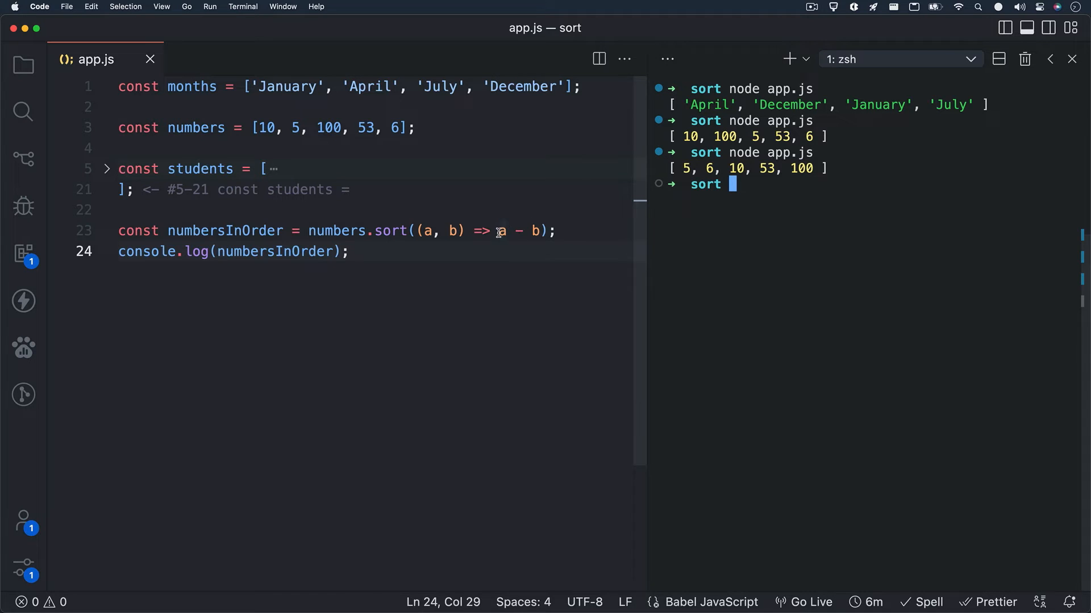
Step: Flip the comparator to b - a and rerun app.js for descending numbers
{"action": "type", "text": "b"}
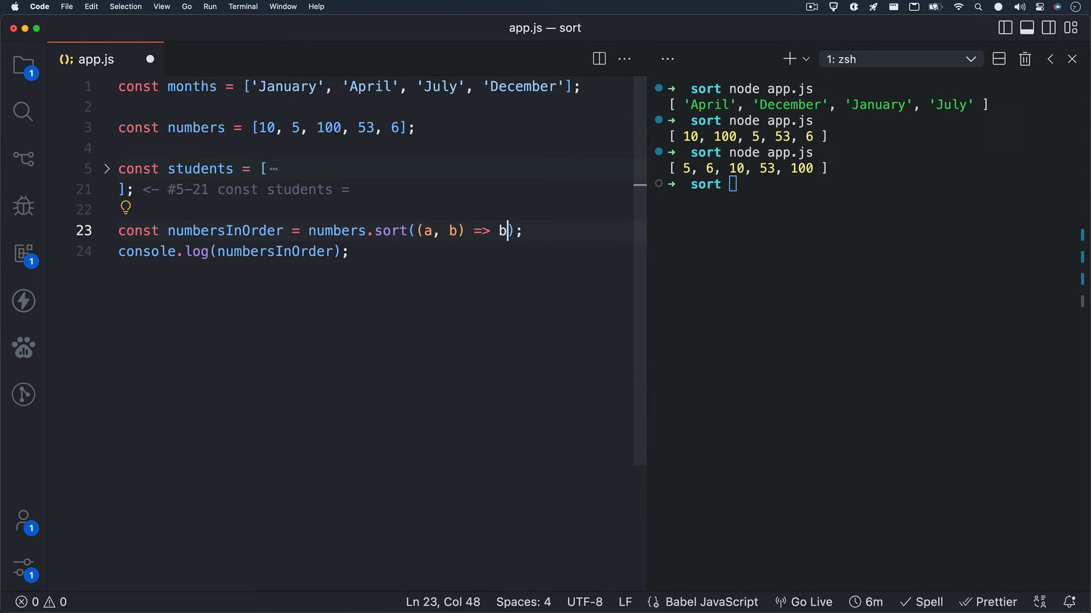
{"action": "type", "text": "- a"}
{"action": "left_click", "coordinate": [875, 184]}
{"action": "type", "text": "node app.js"}
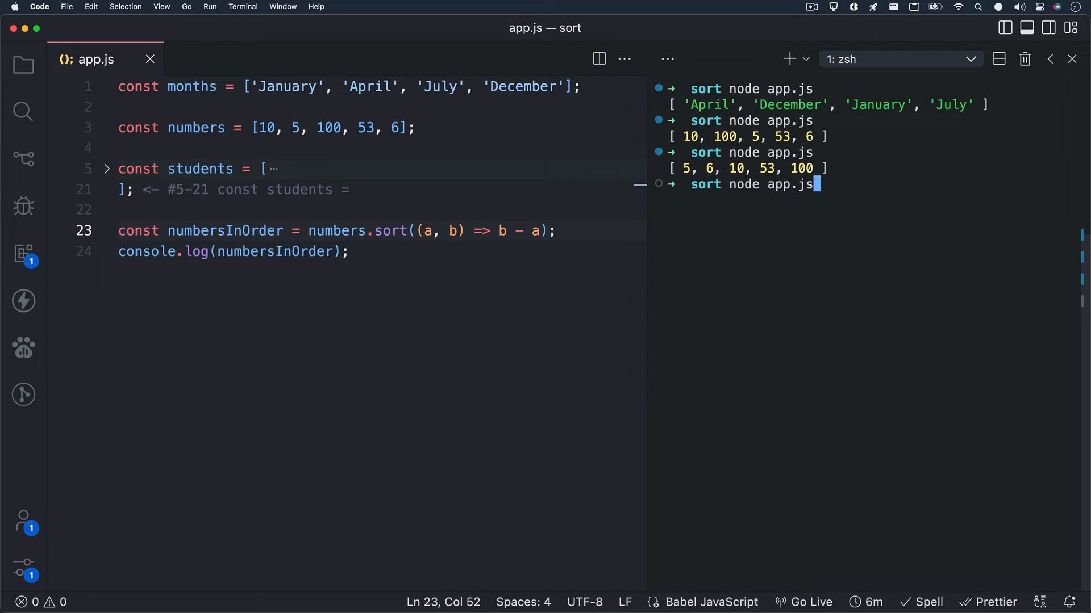
{"action": "key", "text": "Return"}
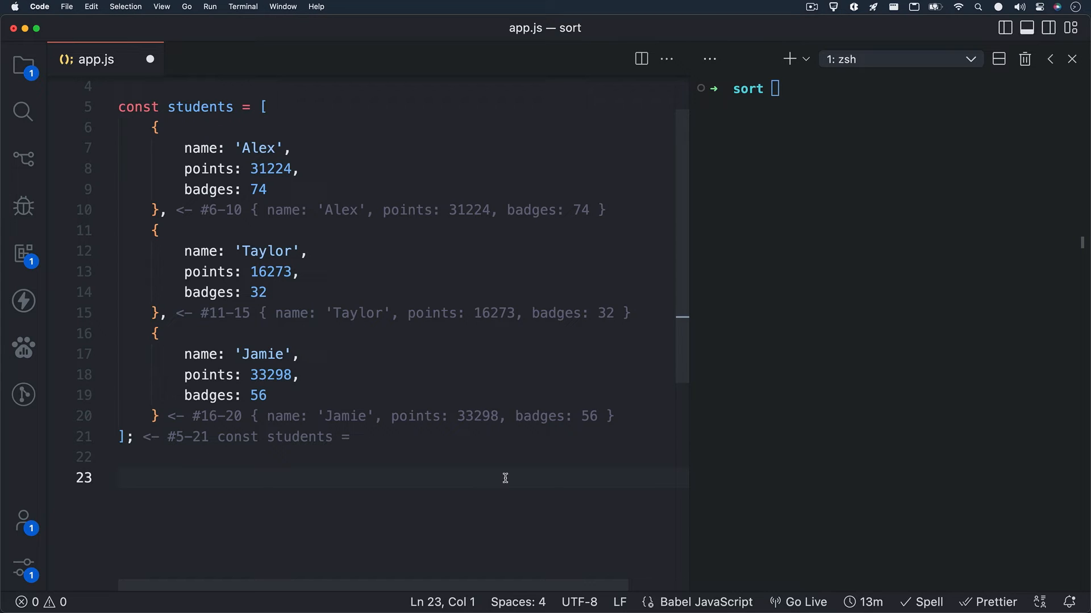
Step: Declare const mostBadges = students.sort((a, b) => a.badges - b.badges)
{"action": "type", "text": "const"}
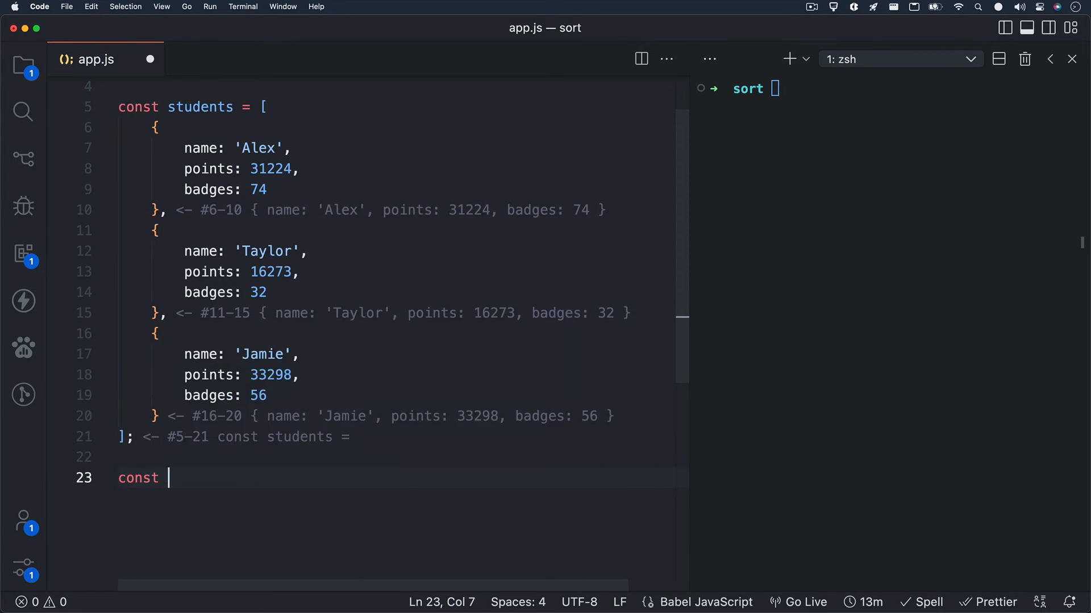
{"action": "type", "text": "mostBadges"}
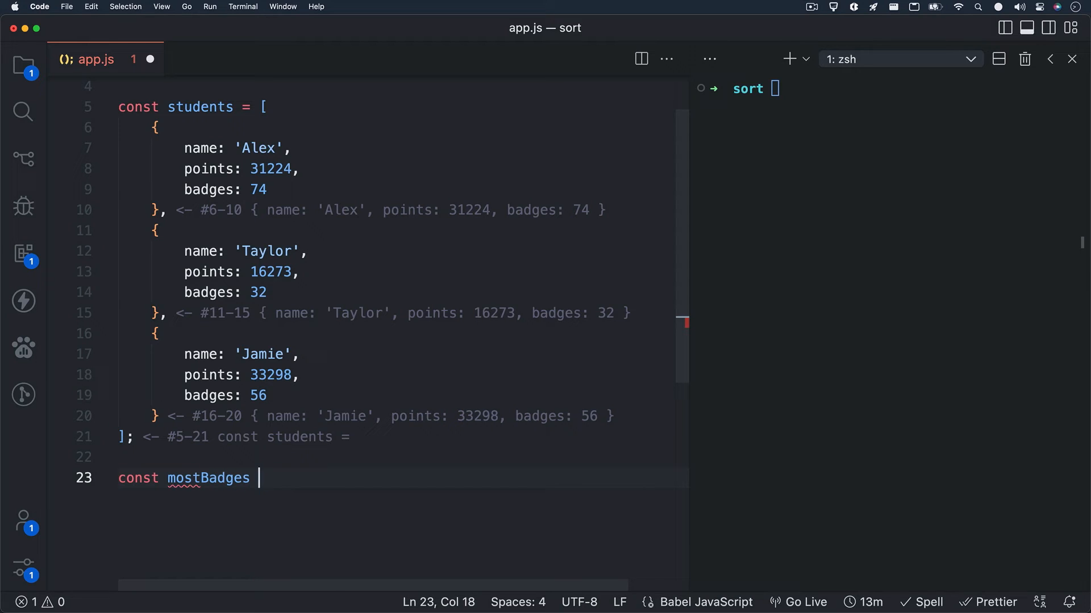
{"action": "type", "text": "= students.sort(("}
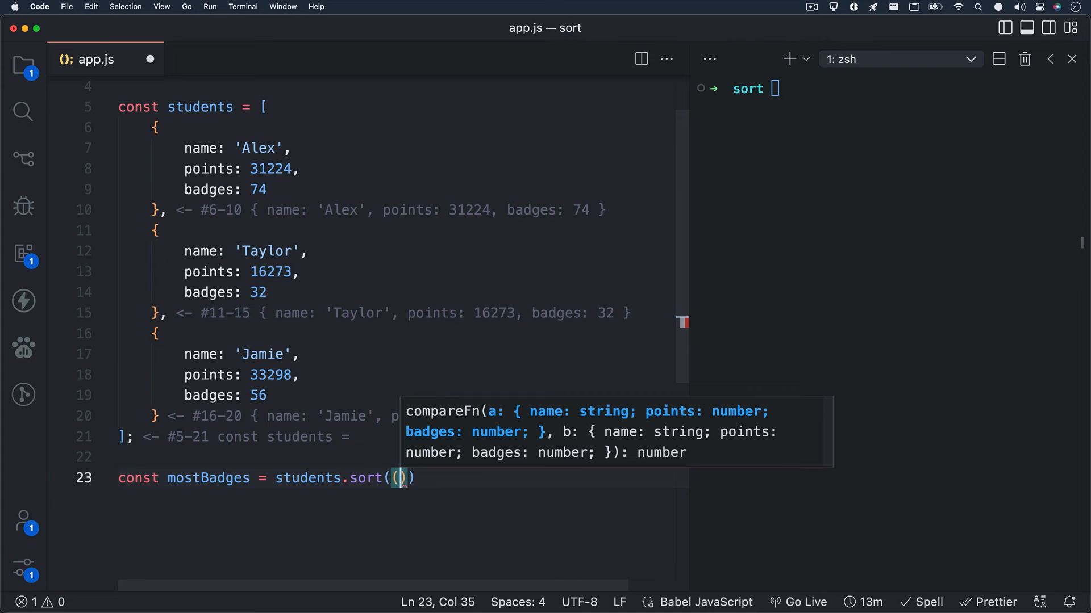
{"action": "type", "text": "a, b) => a.badges - b.badges"}
{"action": "type", "text": "console.log(mostBadges);"}
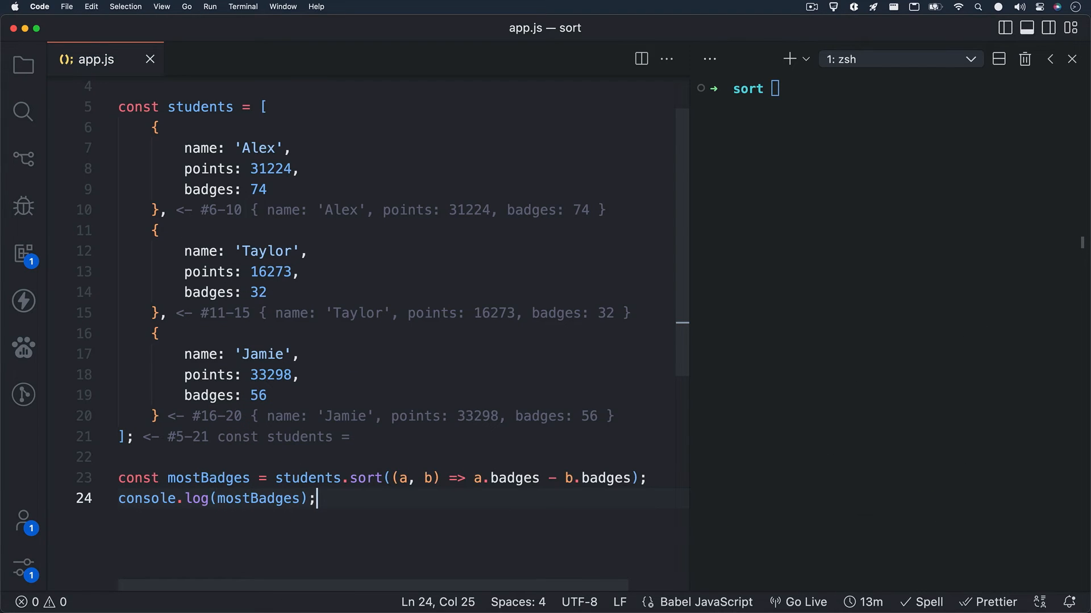
Step: Run node app.js to print students by ascending badge count
{"action": "type", "text": "node"}
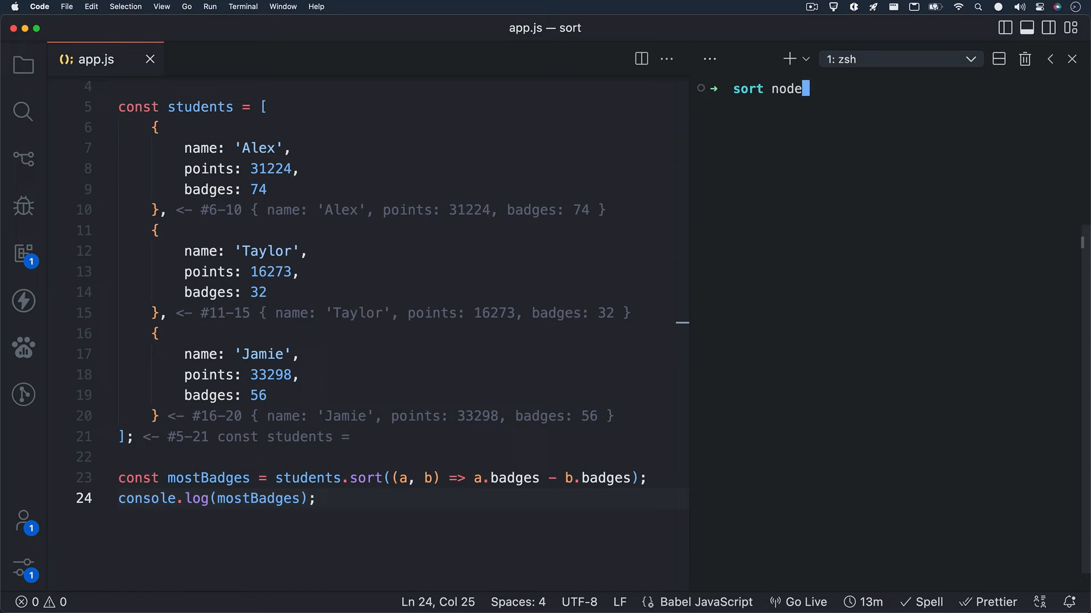
{"action": "key", "text": "Return"}
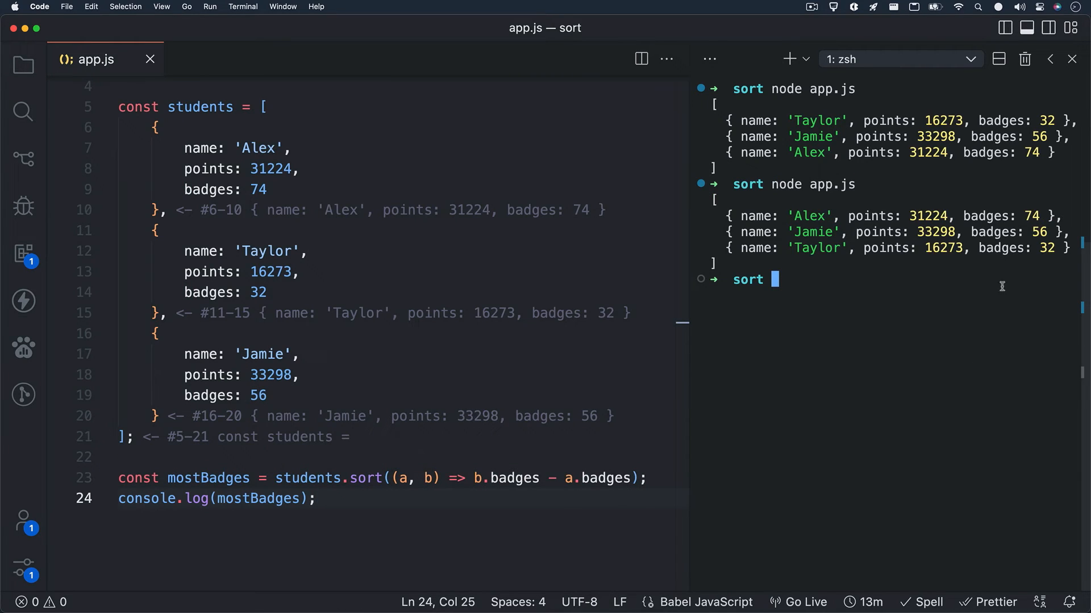
{"action": "mouse_move", "coordinate": [1023, 216]}
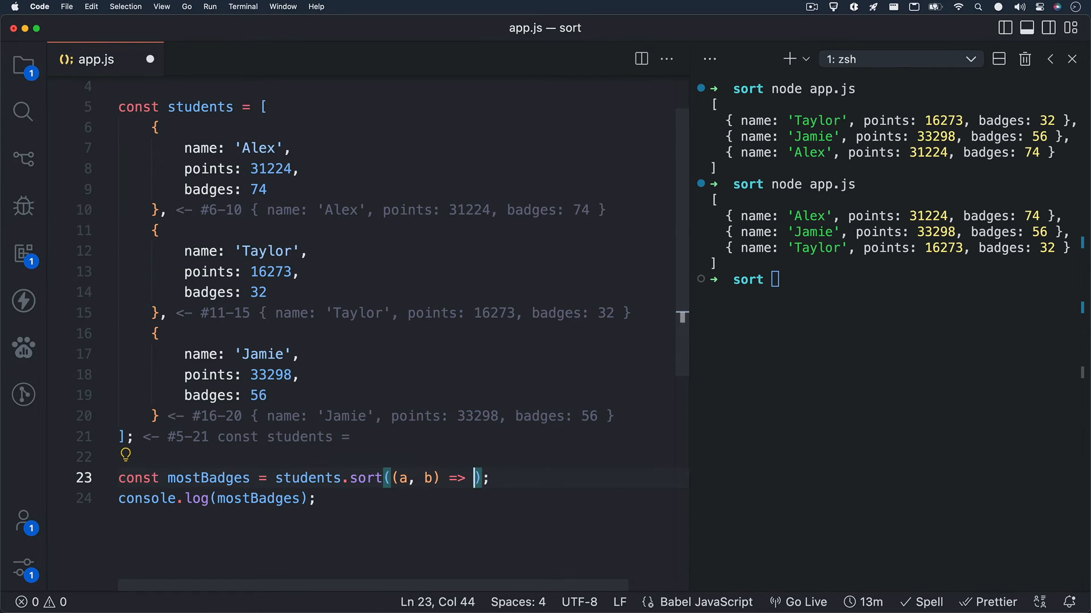
Step: Write a compare block: if (a.name > b.name) return -1; otherwise return 1;
{"action": "type", "text": "{}"}
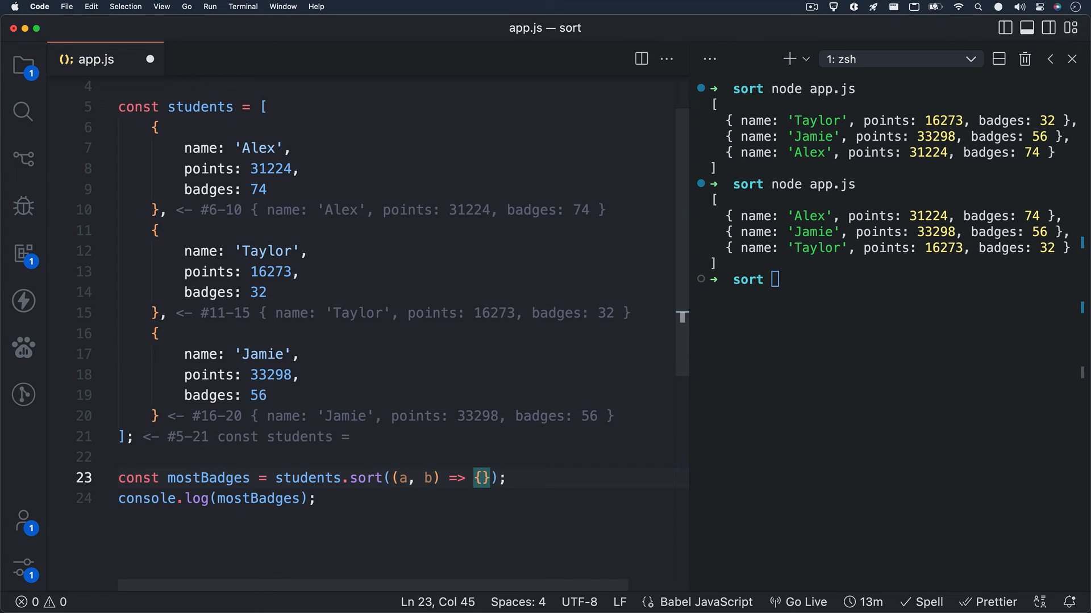
{"action": "type", "text": "if ("}
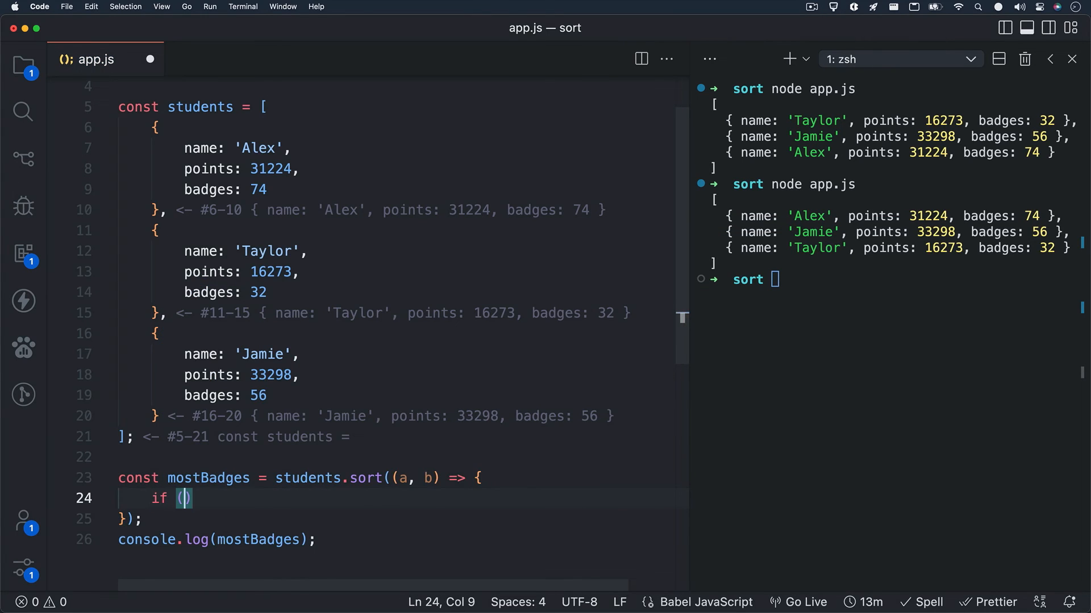
{"action": "key", "text": "Backspace"}
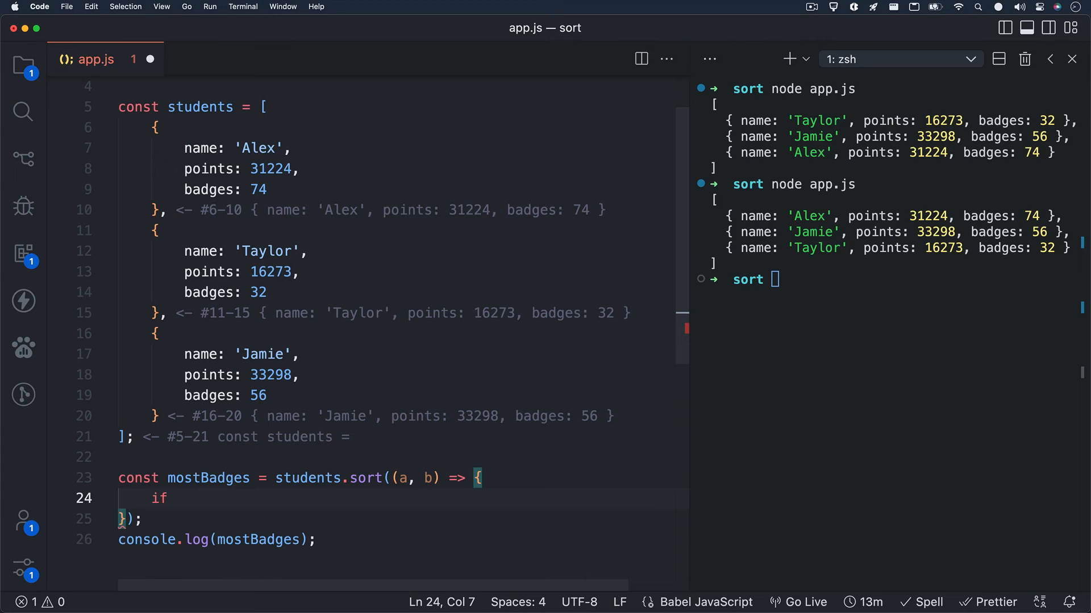
{"action": "type", "text": "()"}
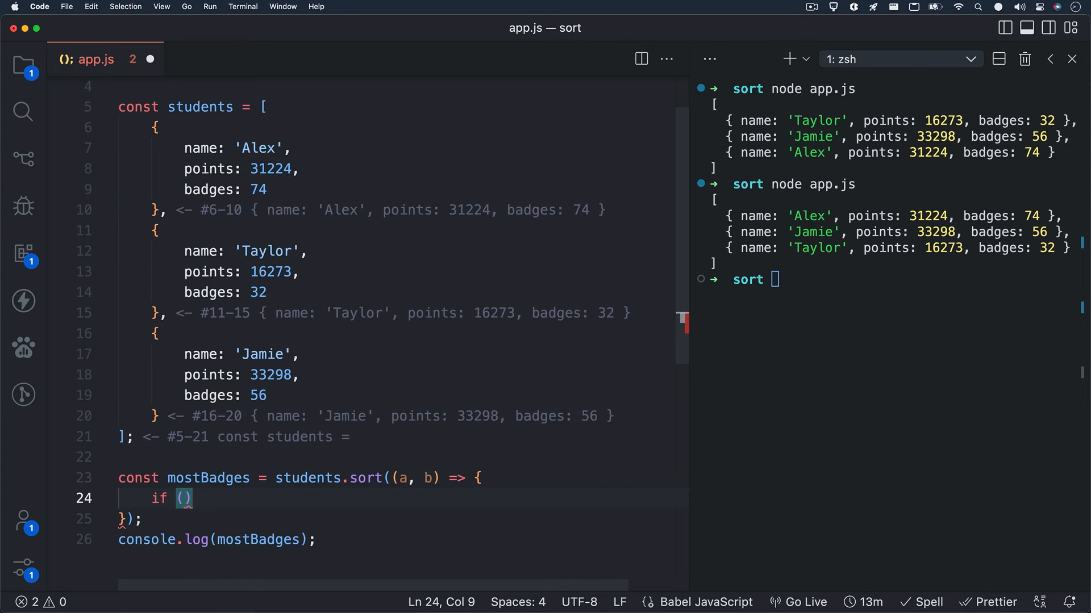
{"action": "type", "text": "a.name >"}
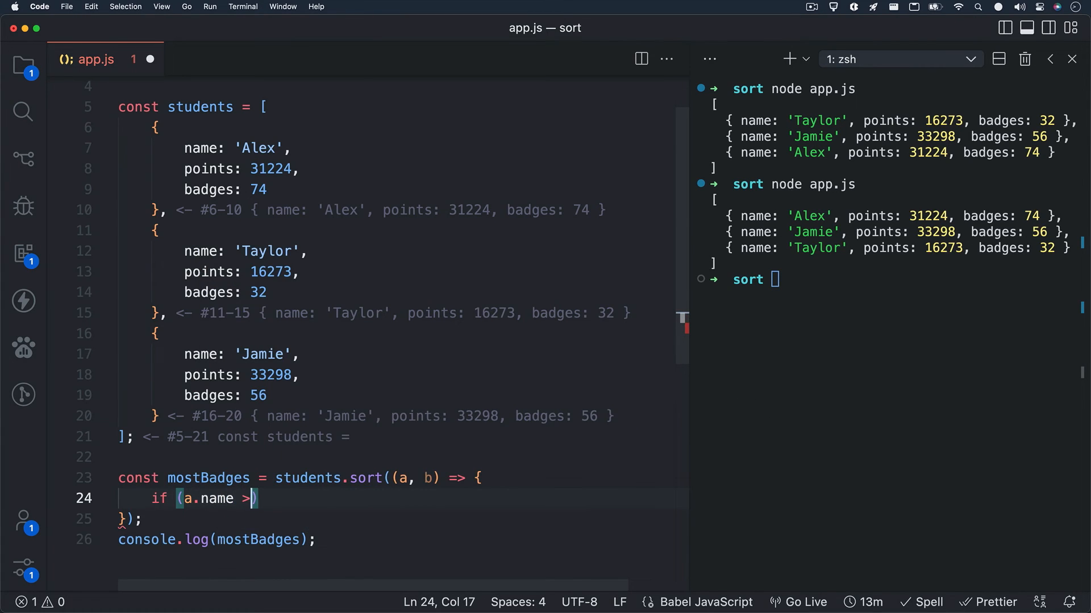
{"action": "type", "text": "b.name"}
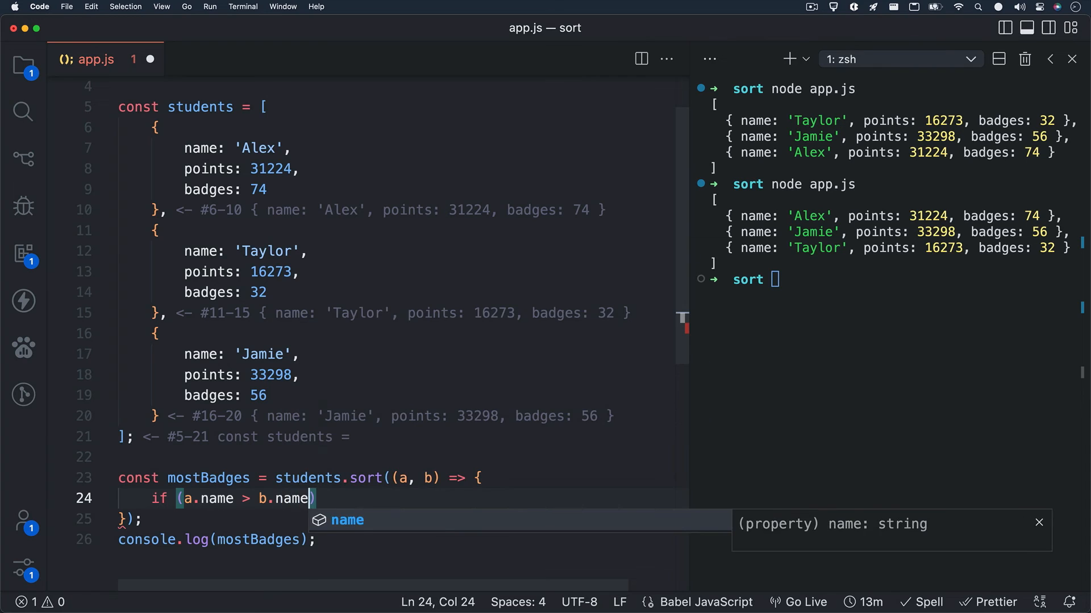
{"action": "type", "text": ") return"}
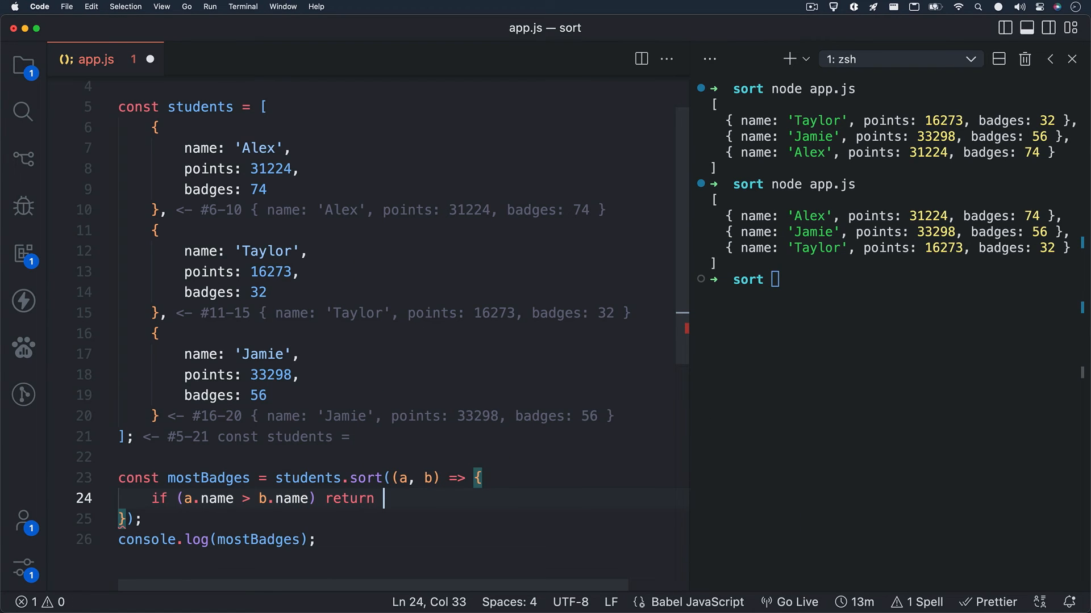
{"action": "type", "text": "-1"}
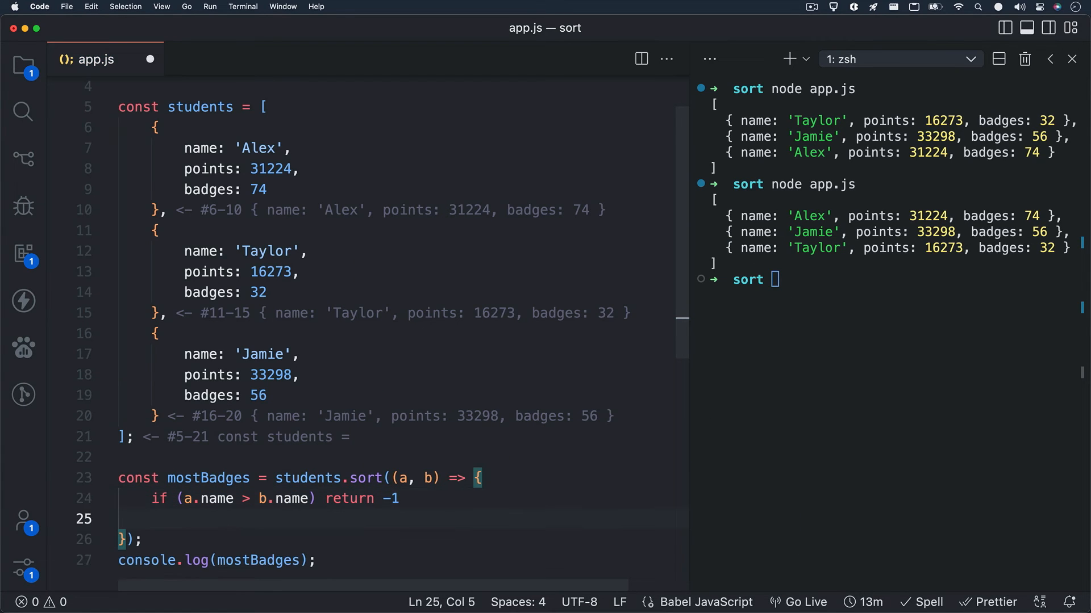
{"action": "type", "text": "return 1;"}
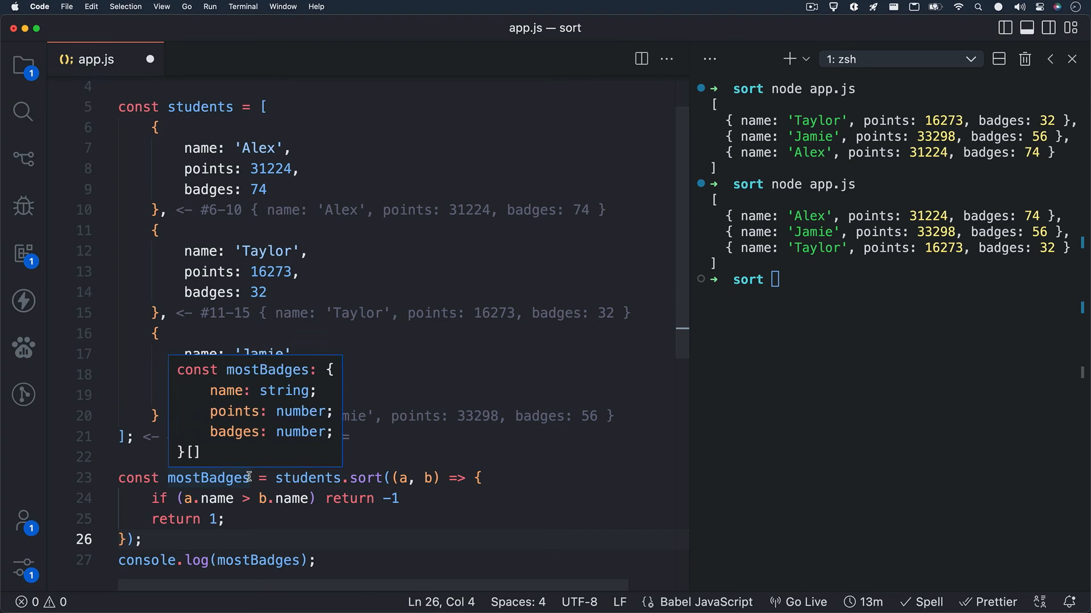
Step: Rename the constant to sortedByName, log it, and run app.js printing Taylor, Jamie, Alex
{"action": "type", "text": "sortedBy"}
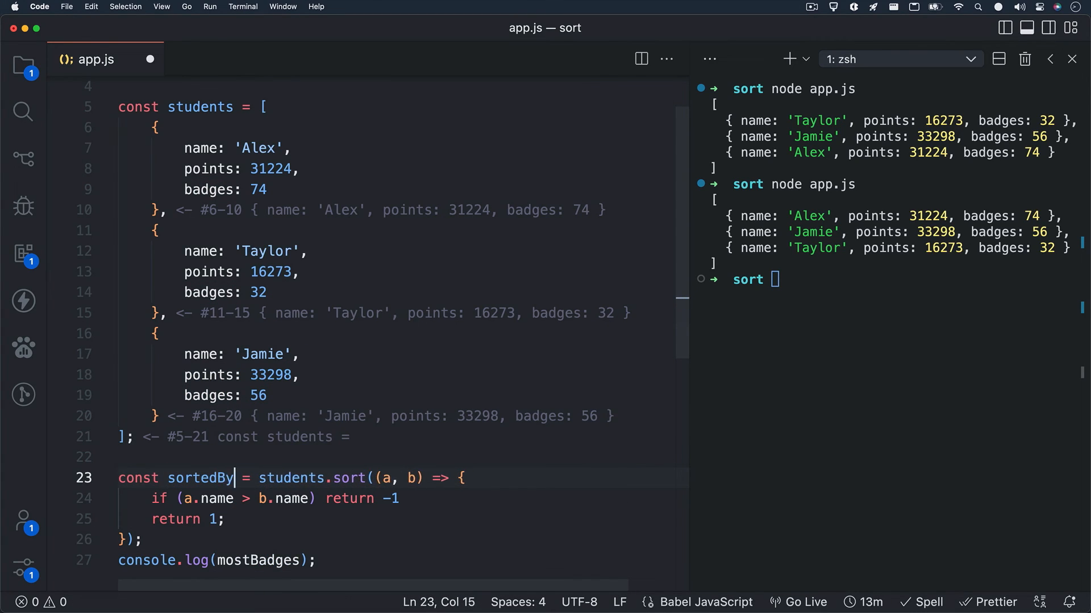
{"action": "type", "text": "Name"}
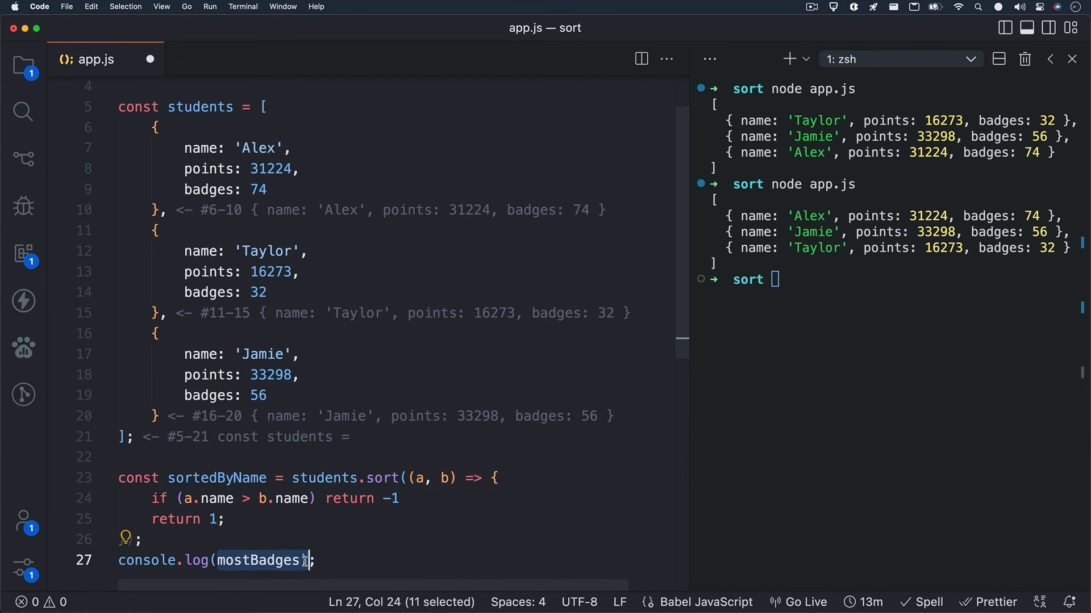
{"action": "type", "text": "sortedBya"}
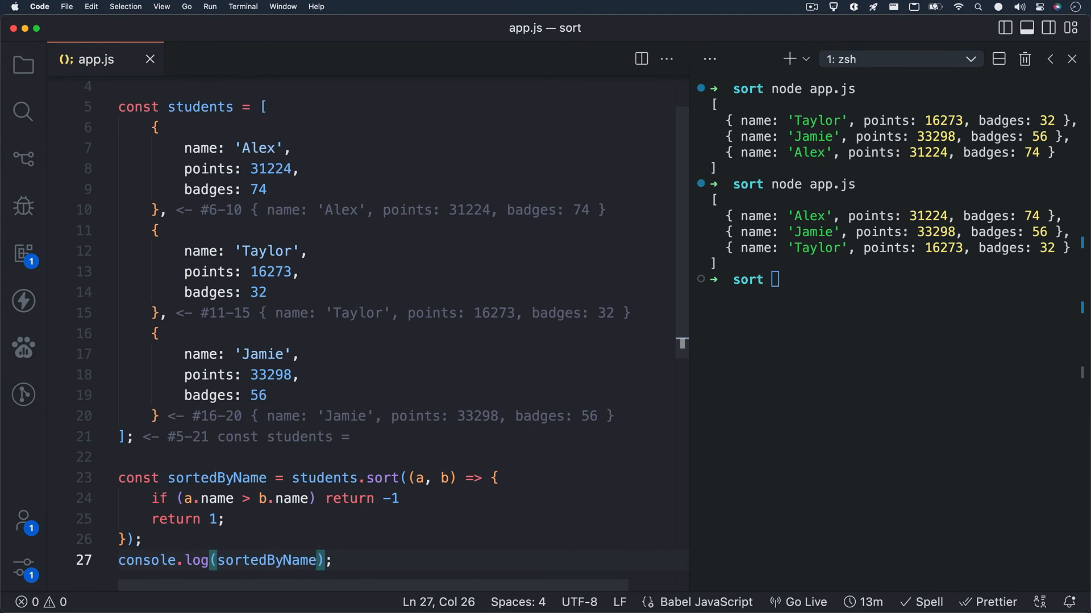
{"action": "scroll", "scroll_direction": "down", "scroll_amount": 3}
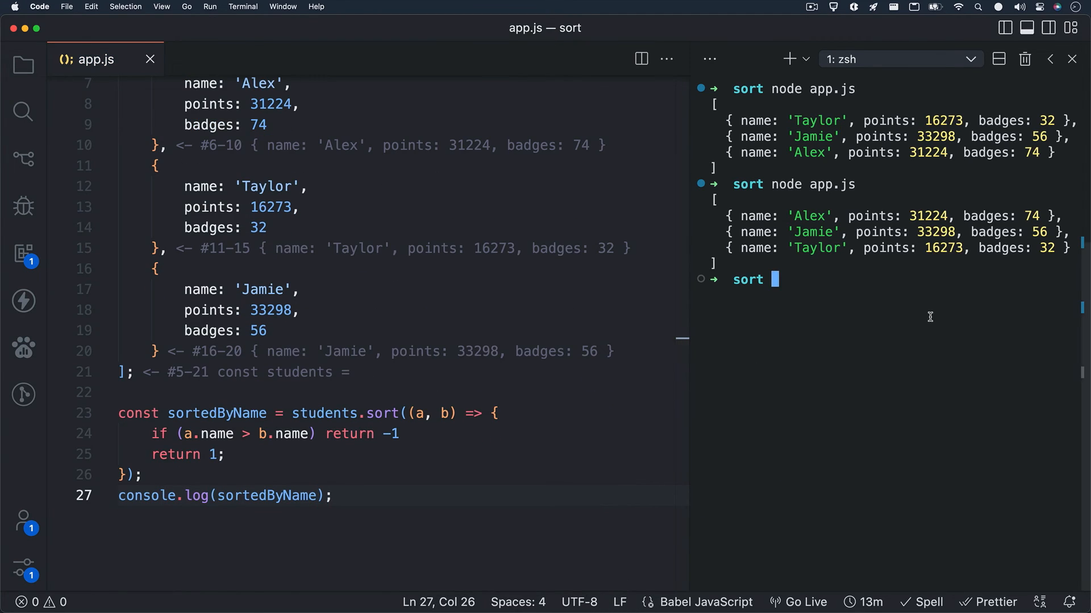
{"action": "key", "text": "Return"}
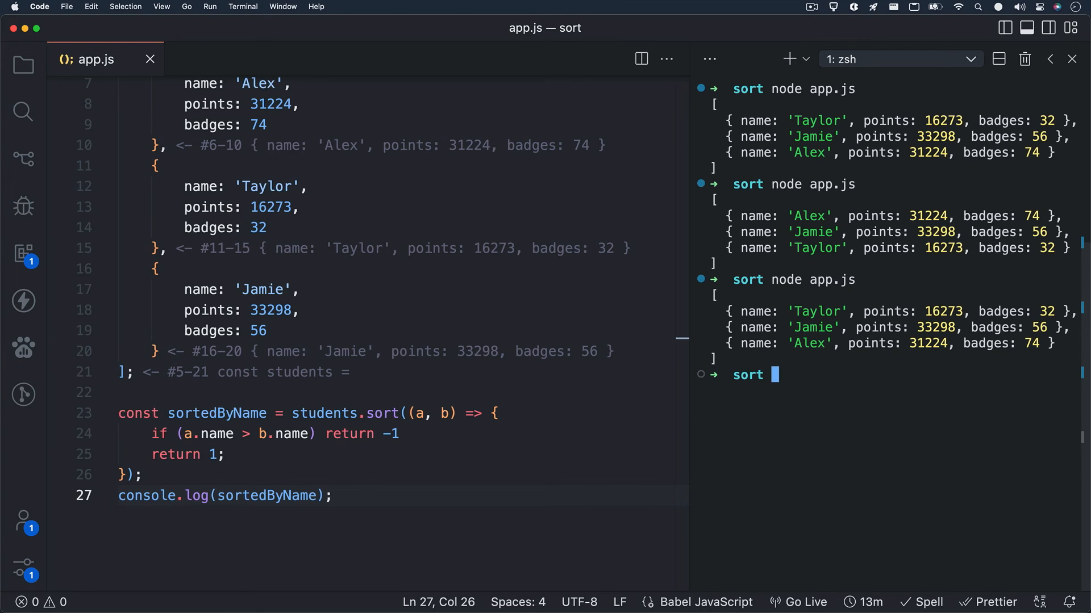
{"action": "mouse_move", "coordinate": [801, 343]}
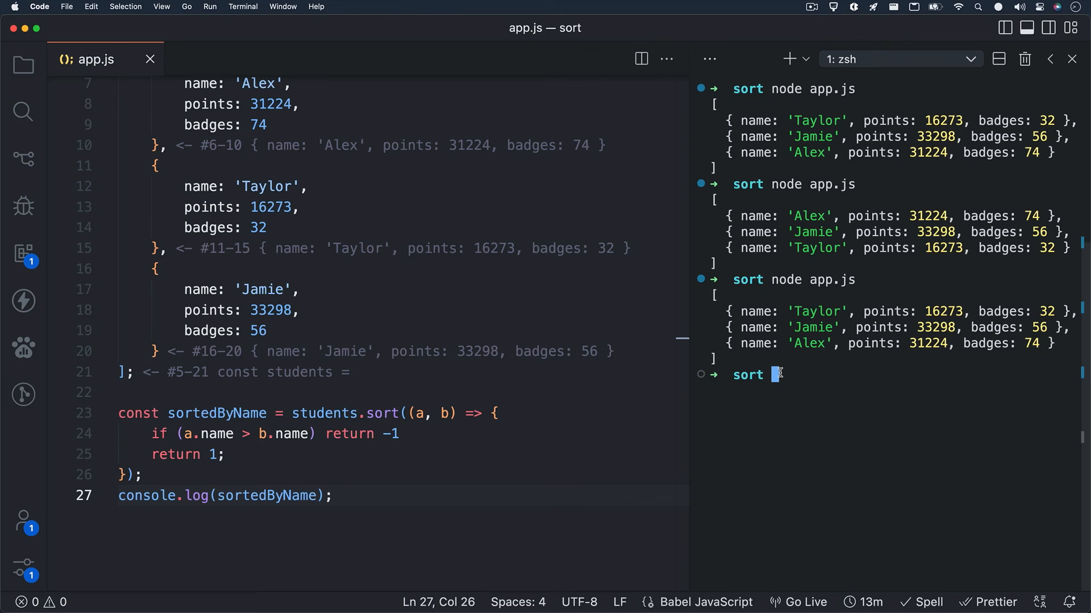
{"action": "mouse_move", "coordinate": [382, 433]}
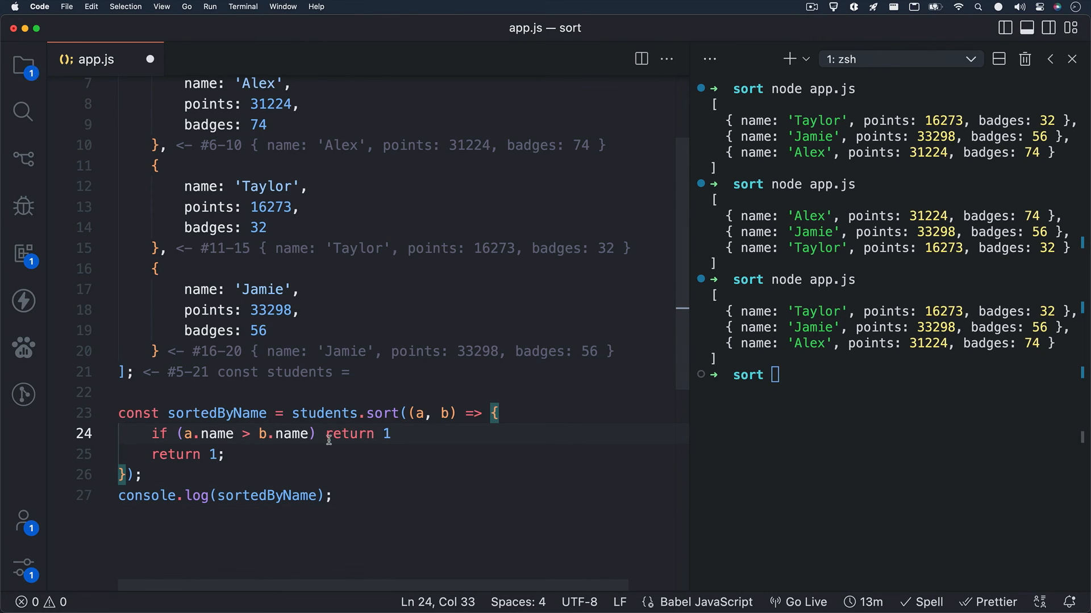
Step: Flip the name compare function to return 1 then -1 so rerunning lists Alex, Jamie, Taylor
{"action": "type", "text": "-"}
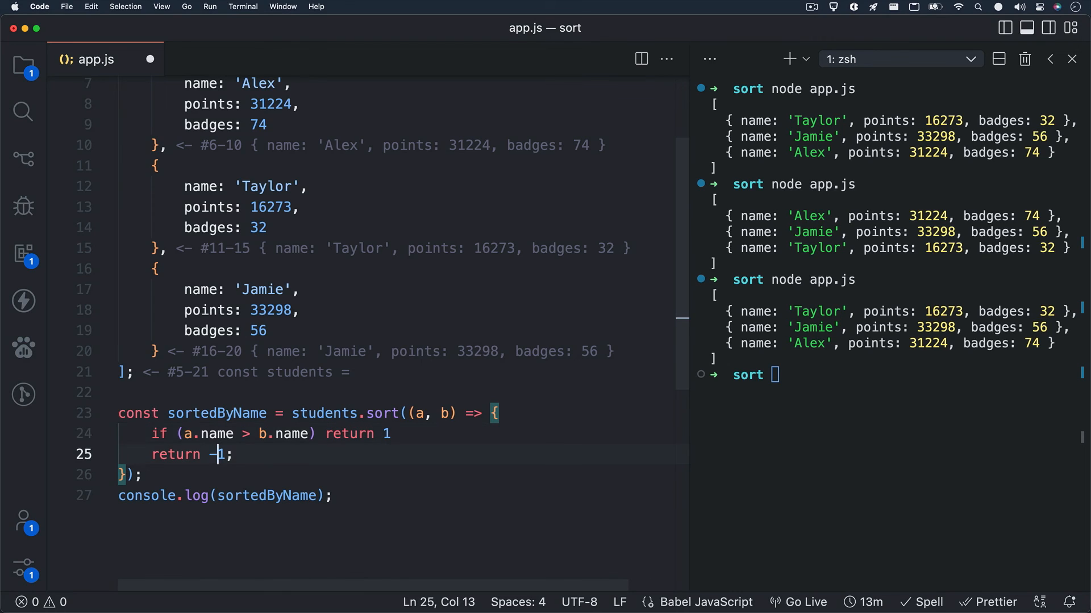
{"action": "type", "text": "1"}
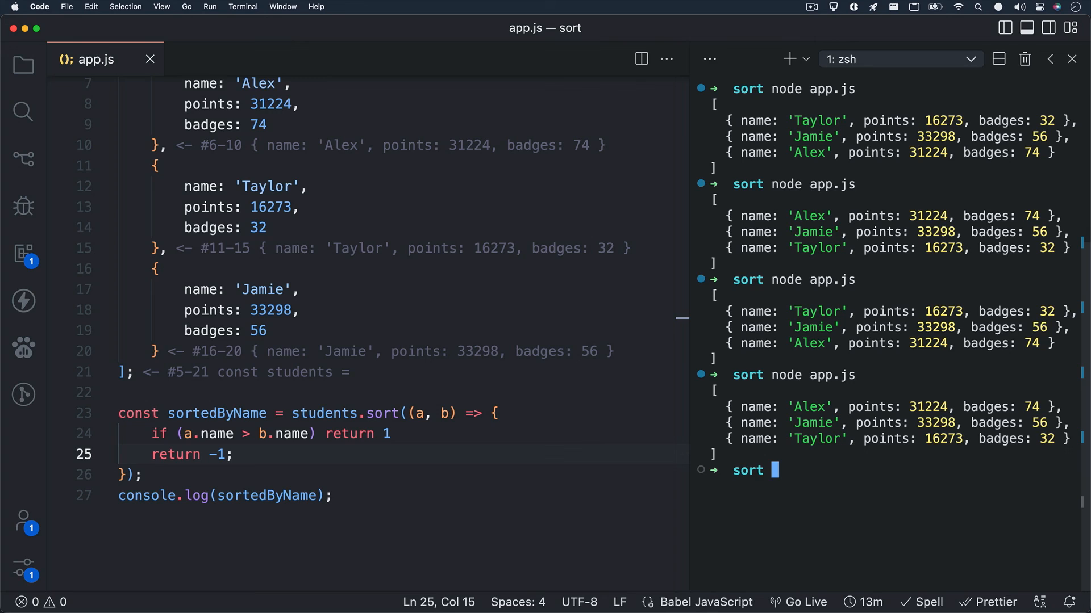
{"action": "mouse_move", "coordinate": [497, 448]}
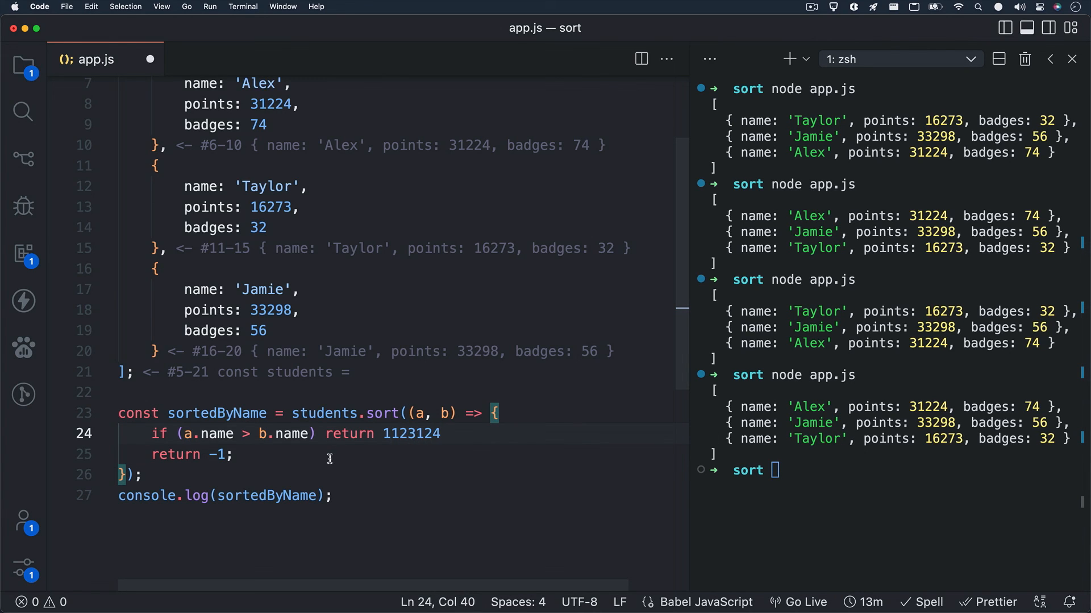
Step: Return 1123124 and -1343421 from the compare function and rerun node app.js, still alphabetical
{"action": "type", "text": "343421"}
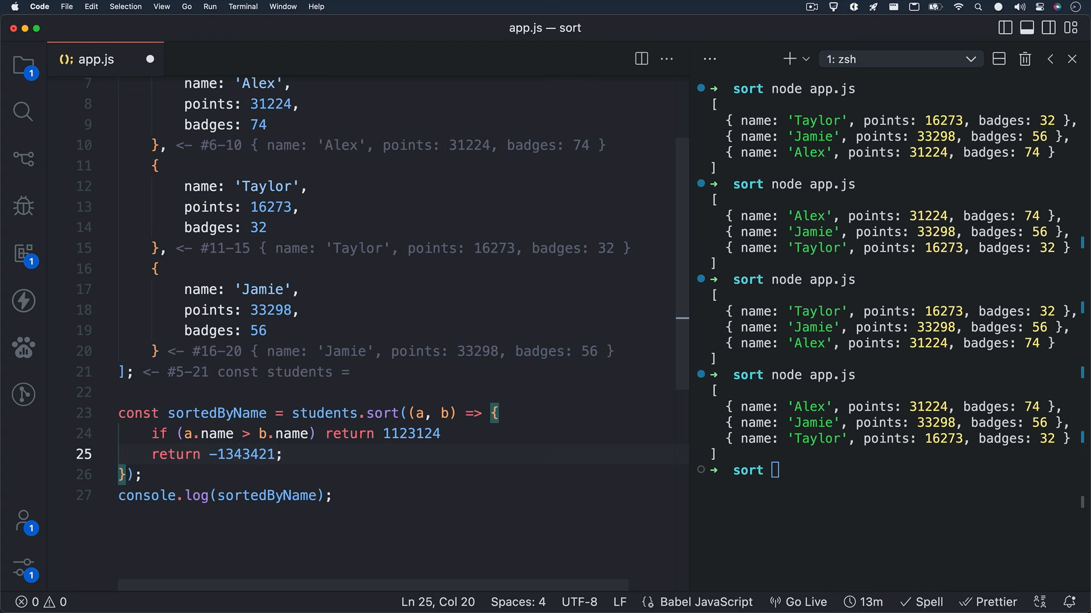
{"action": "left_click", "coordinate": [857, 524]}
{"action": "type", "text": "node app.js"}
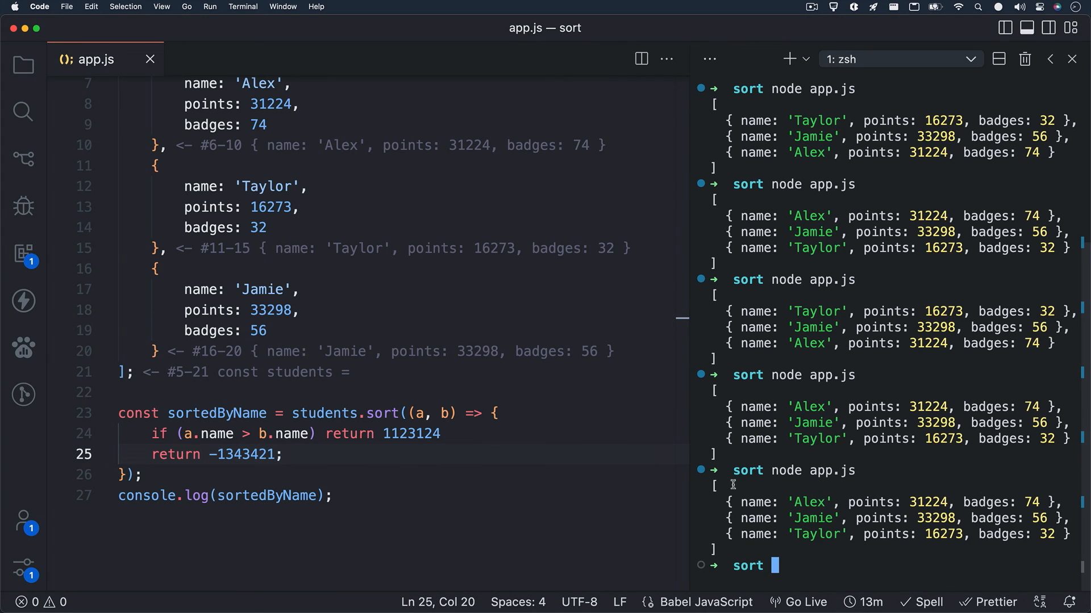
{"action": "left_click", "coordinate": [381, 432]}
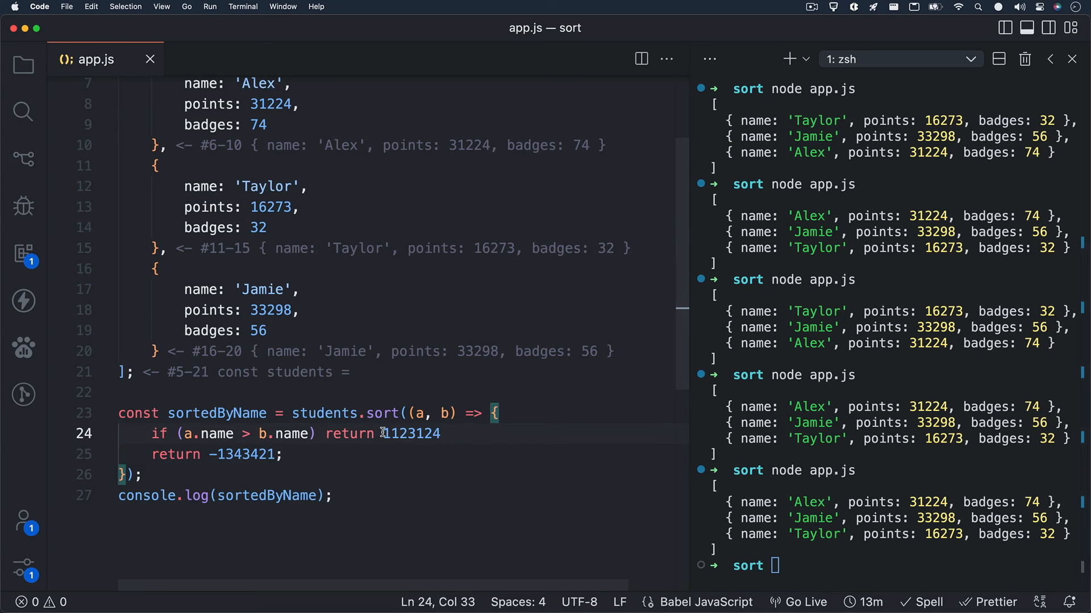